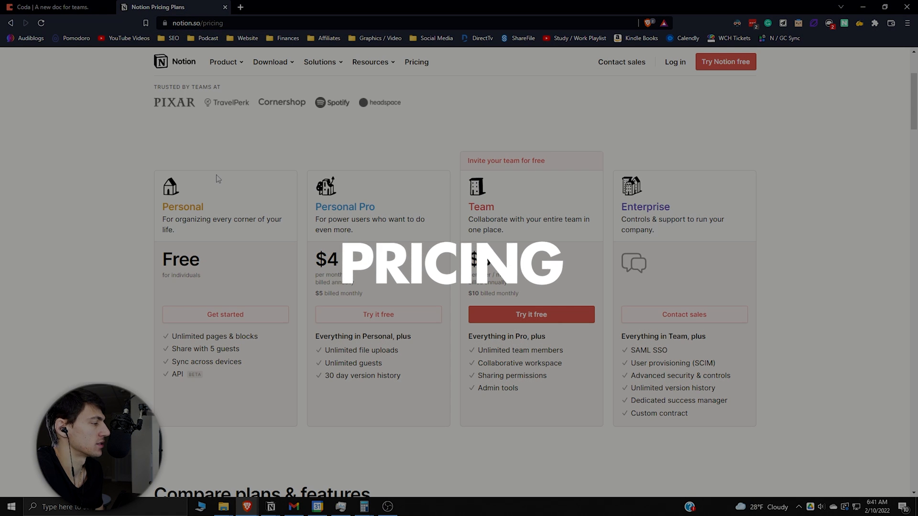
mouse_move(209, 377)
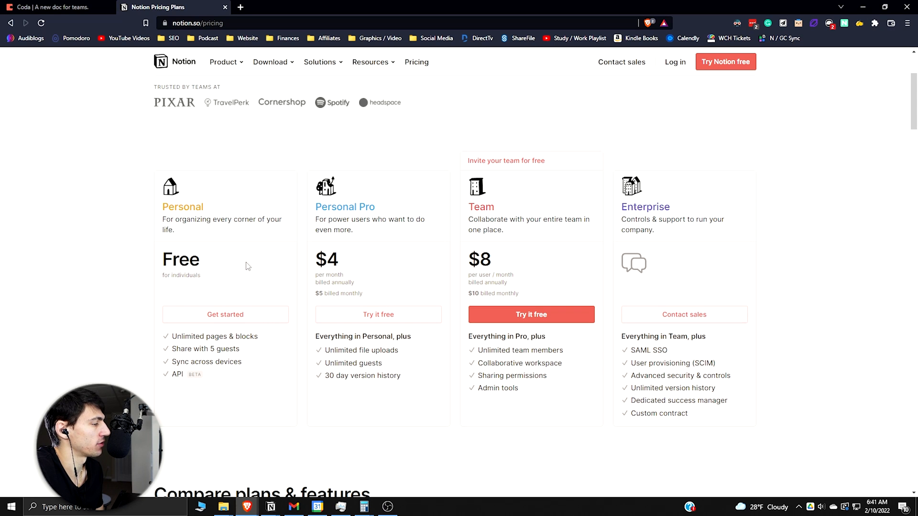
mouse_move(274, 231)
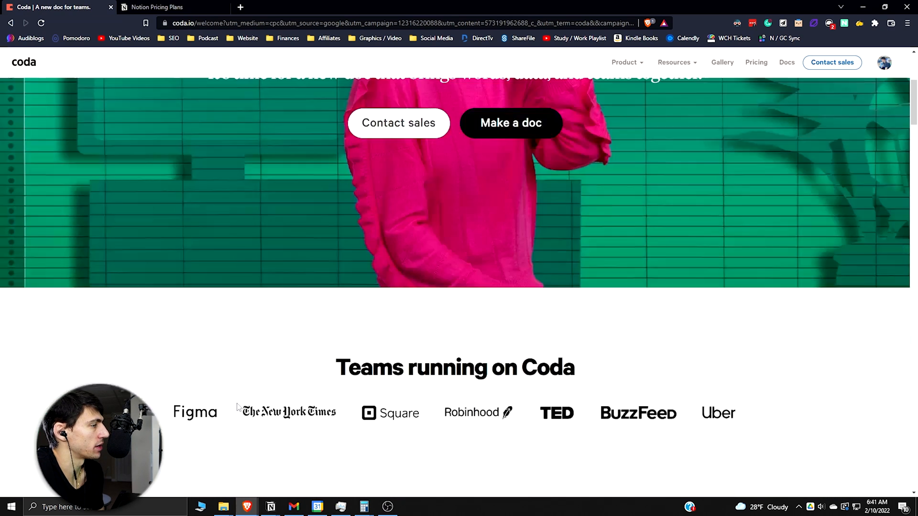
Open Coda's Pricing page from Resources and review the Free, Pro, Team and Enterprise plans
click(674, 62)
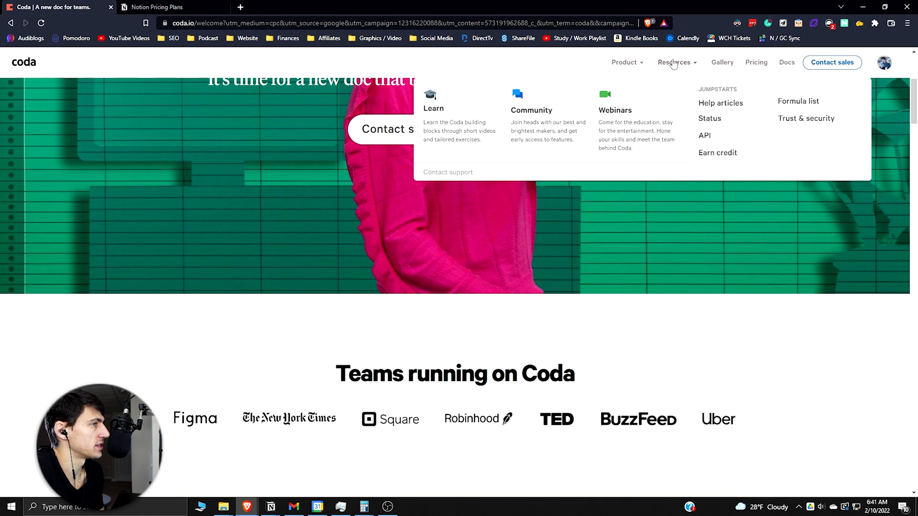
click(756, 62)
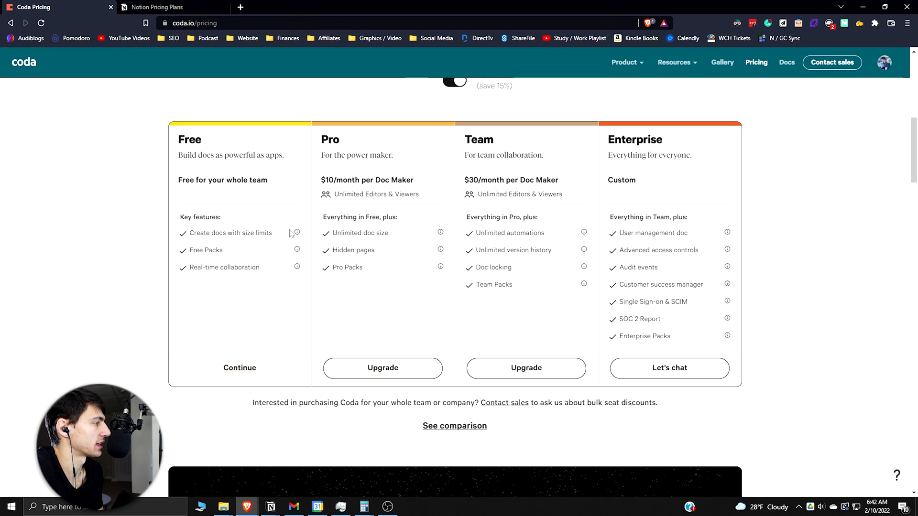
mouse_move(297, 232)
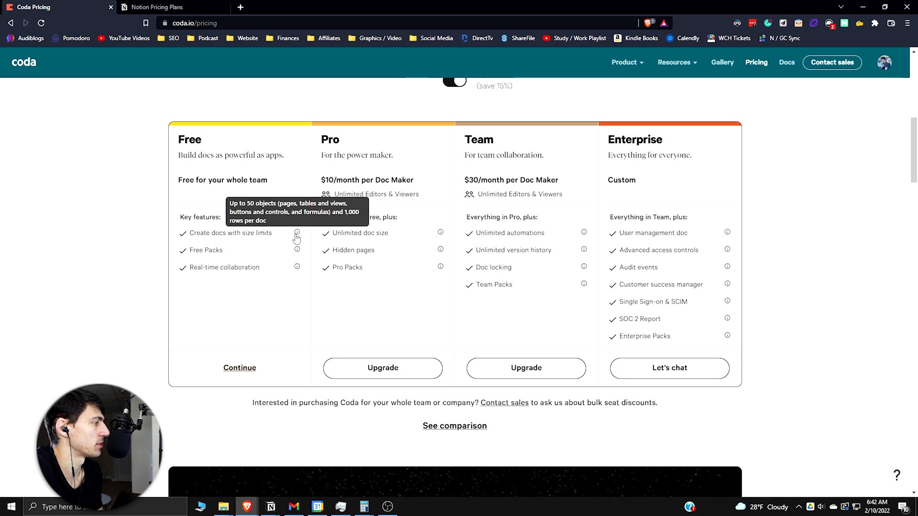
mouse_move(296, 251)
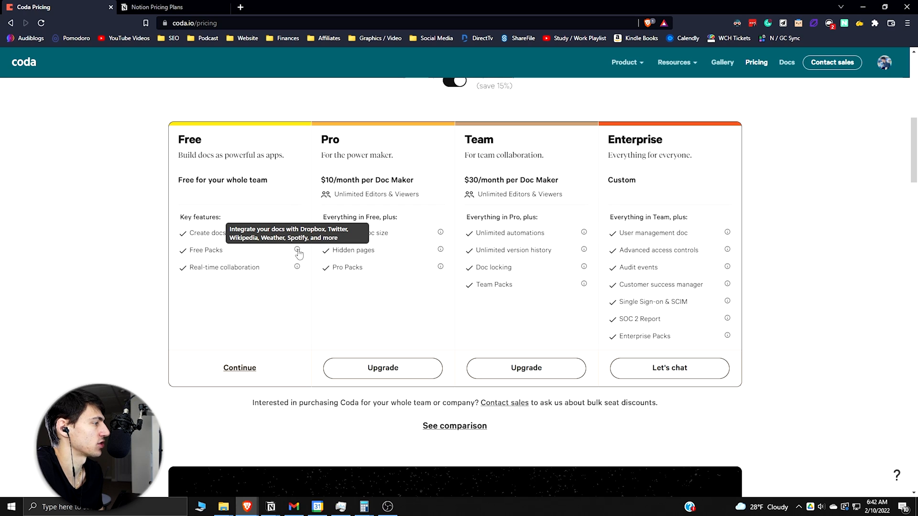
mouse_move(289, 253)
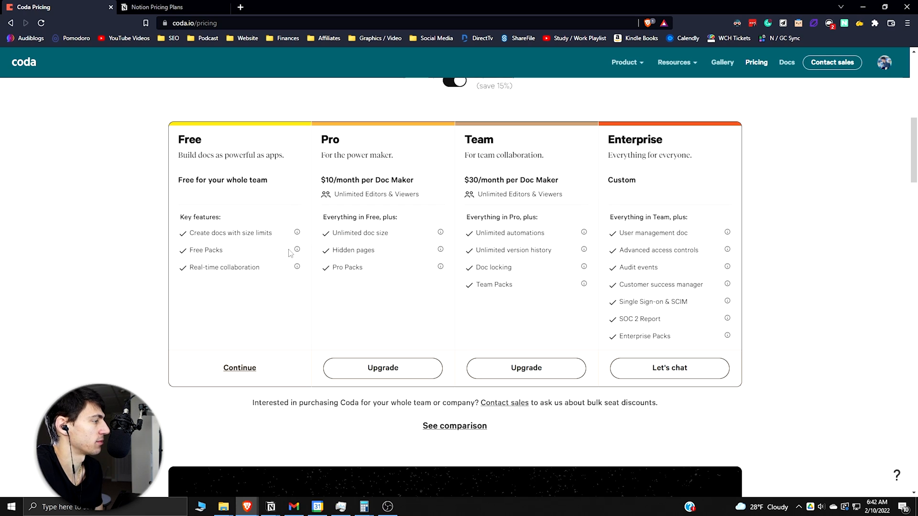
mouse_move(289, 253)
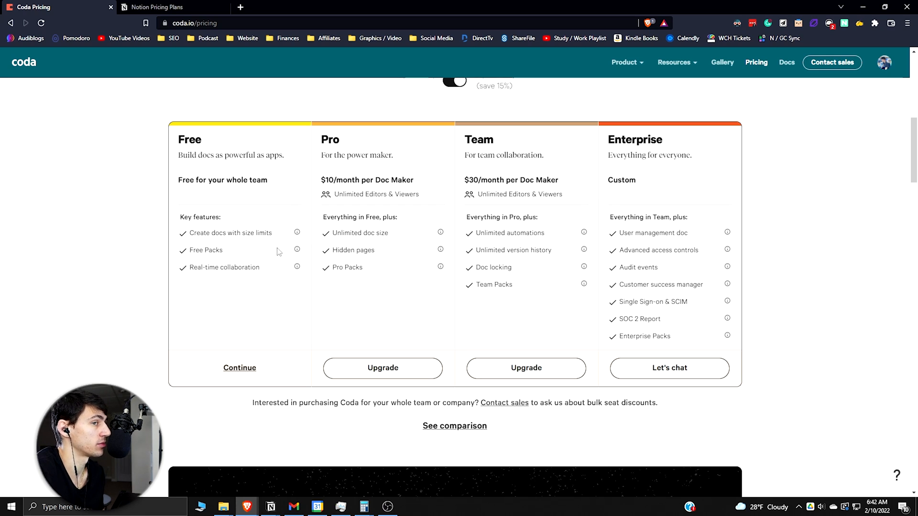
mouse_move(240, 265)
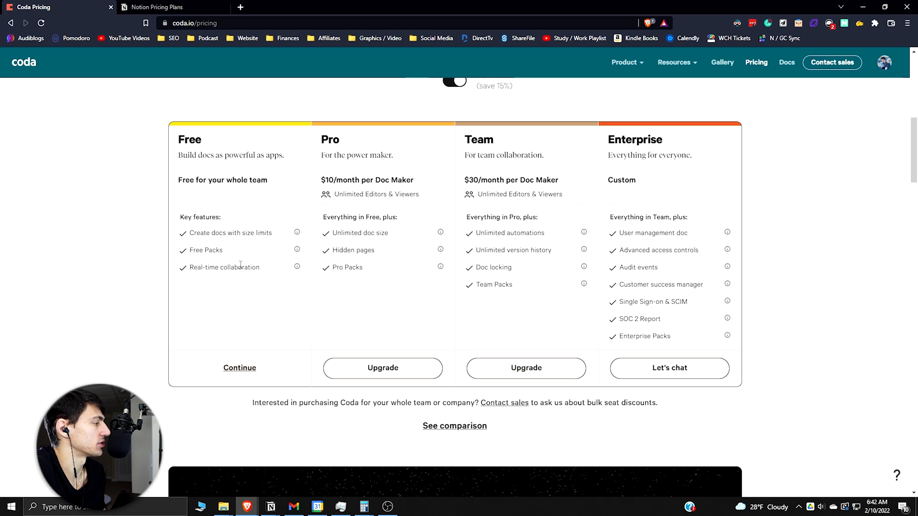
mouse_move(239, 278)
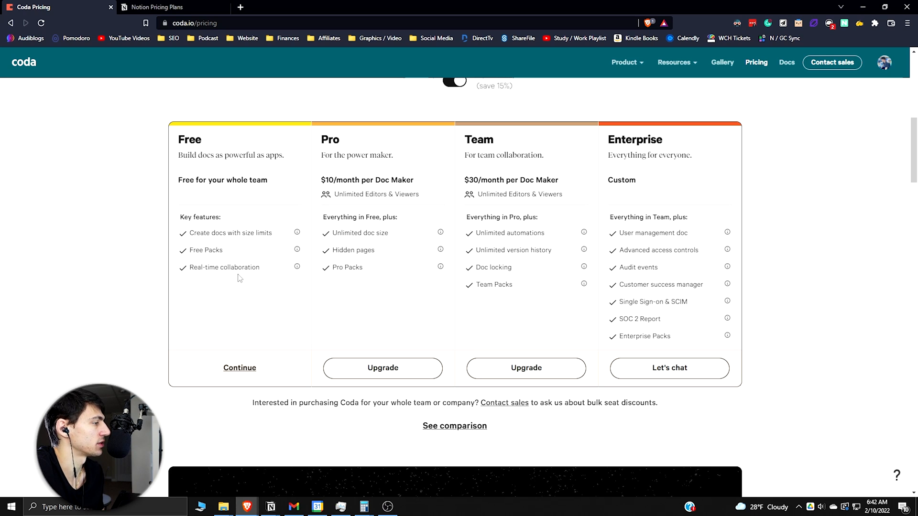
mouse_move(355, 232)
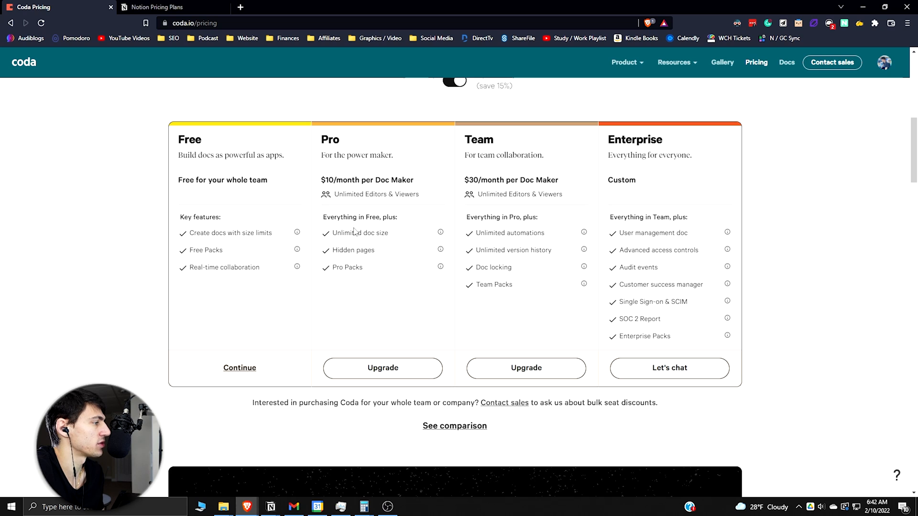
mouse_move(378, 236)
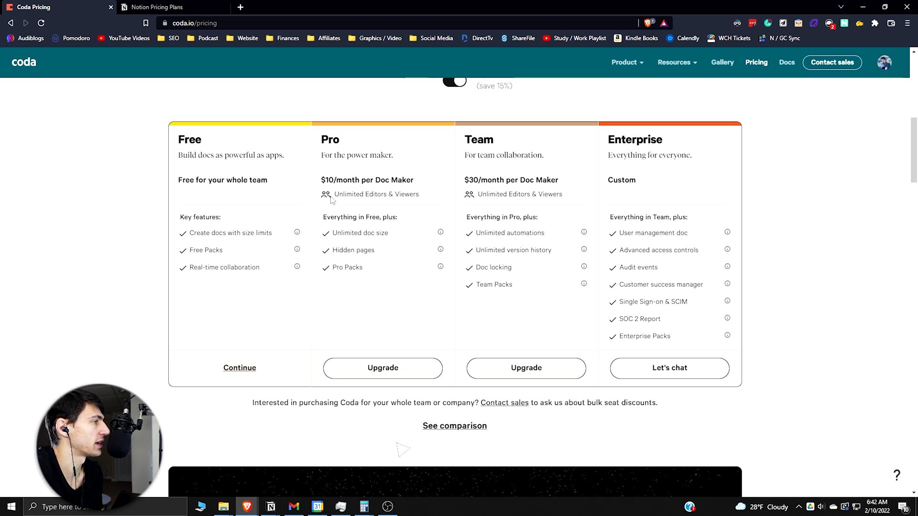
scroll(up, 3)
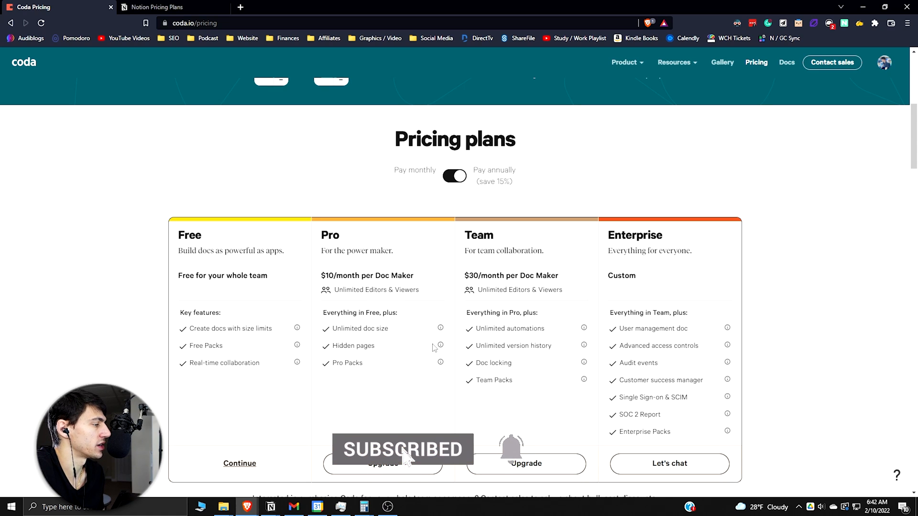
mouse_move(441, 349)
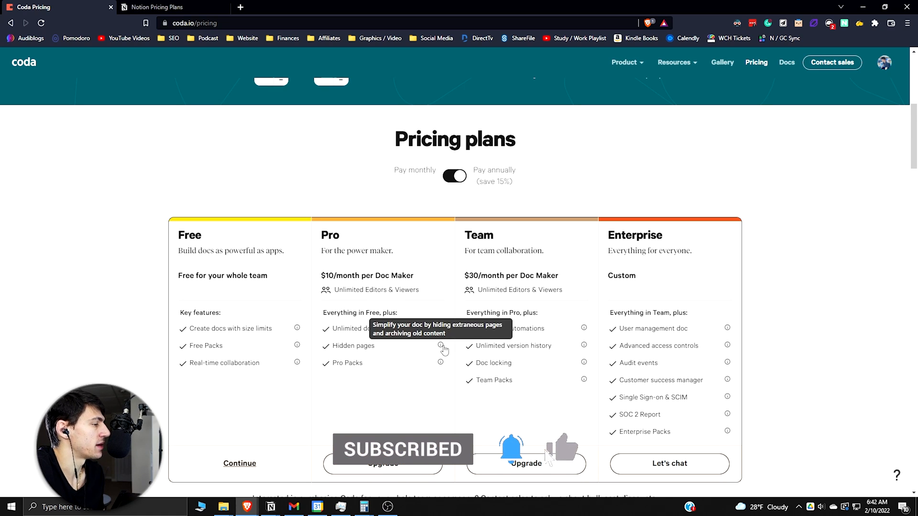
mouse_move(441, 366)
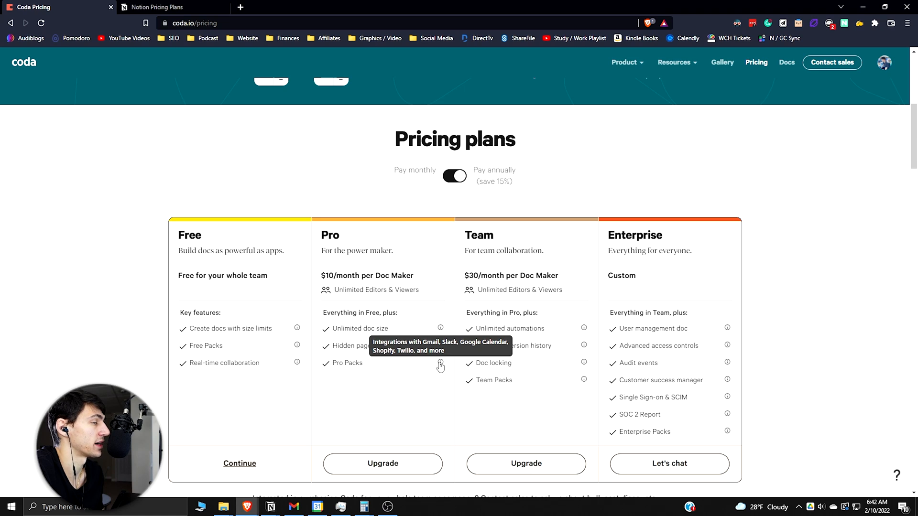
scroll(up, 3)
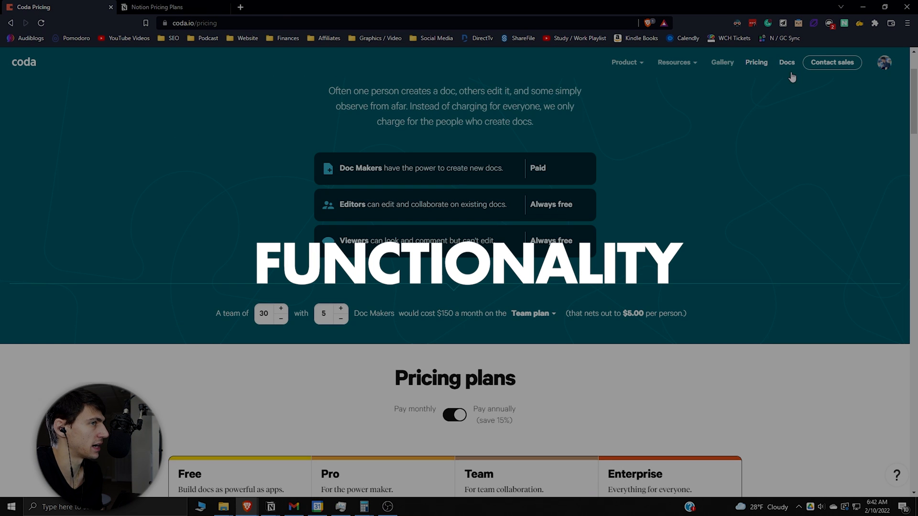
Create a new doc from My Workspace's Docs list, starting with a blank page
click(786, 63)
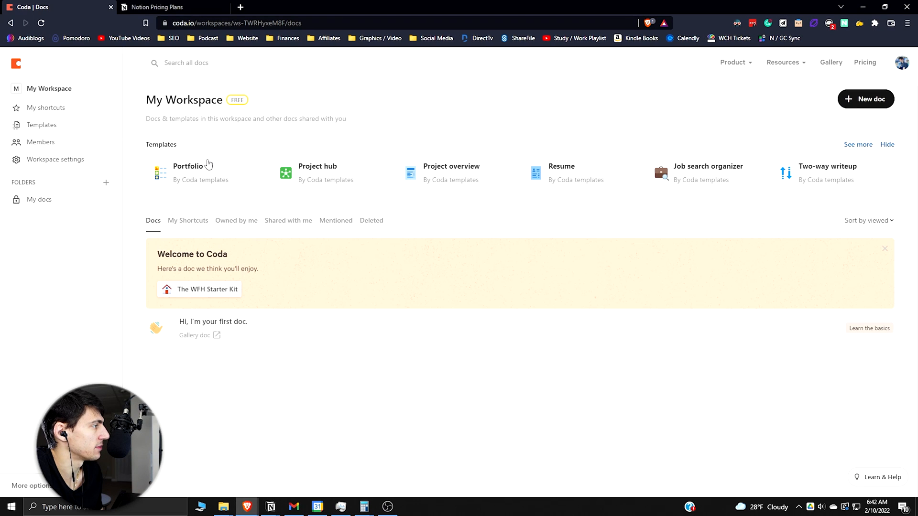
mouse_move(164, 169)
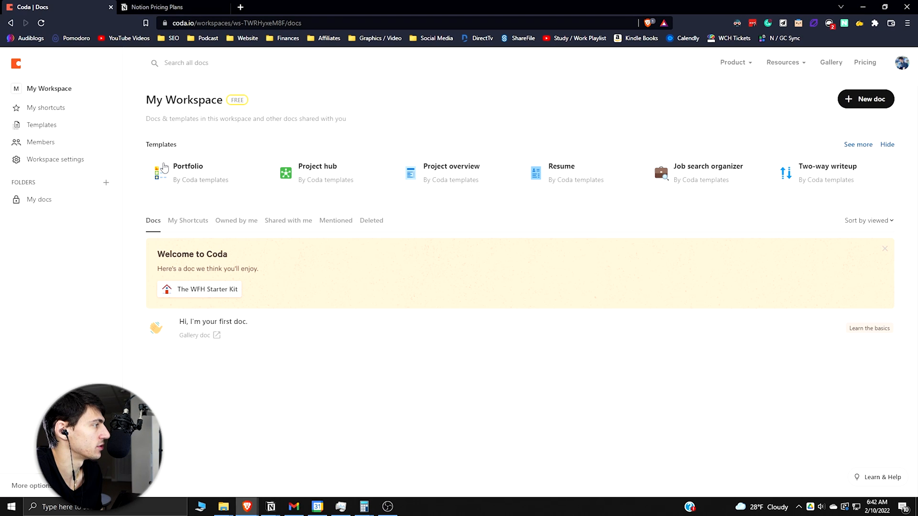
mouse_move(684, 177)
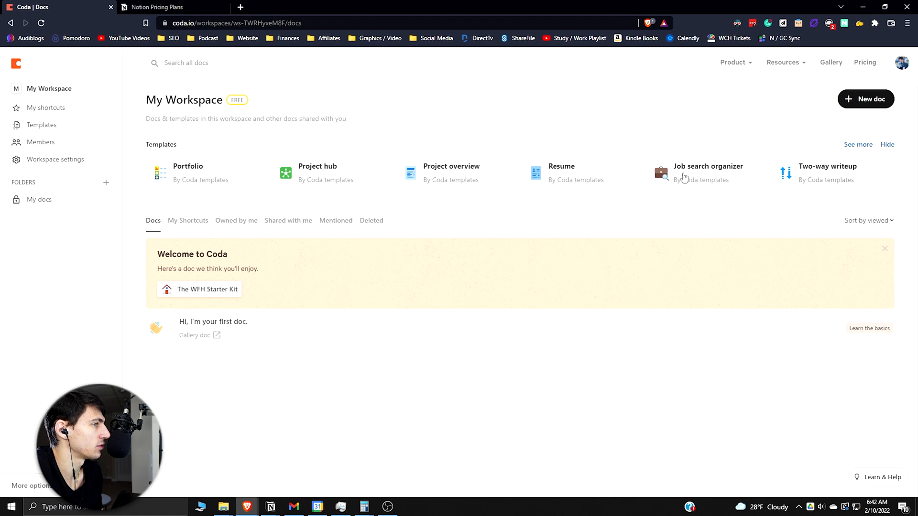
mouse_move(882, 98)
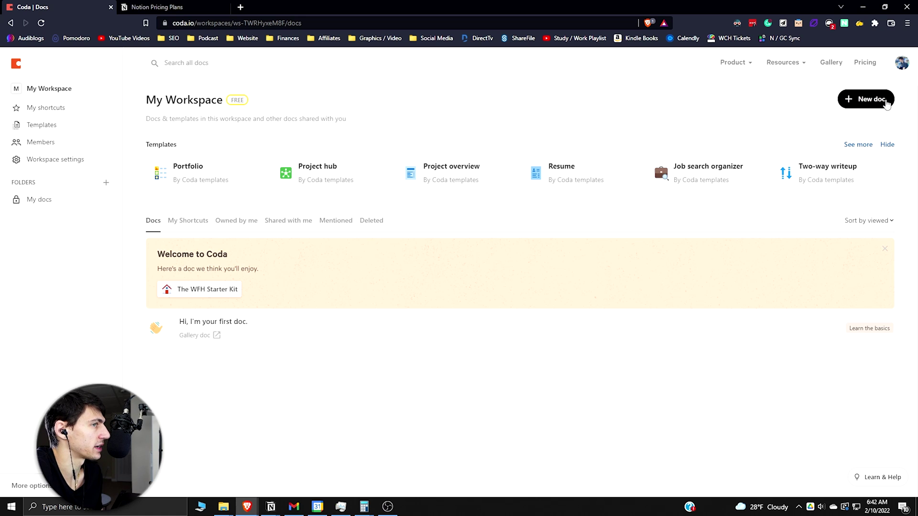
click(865, 99)
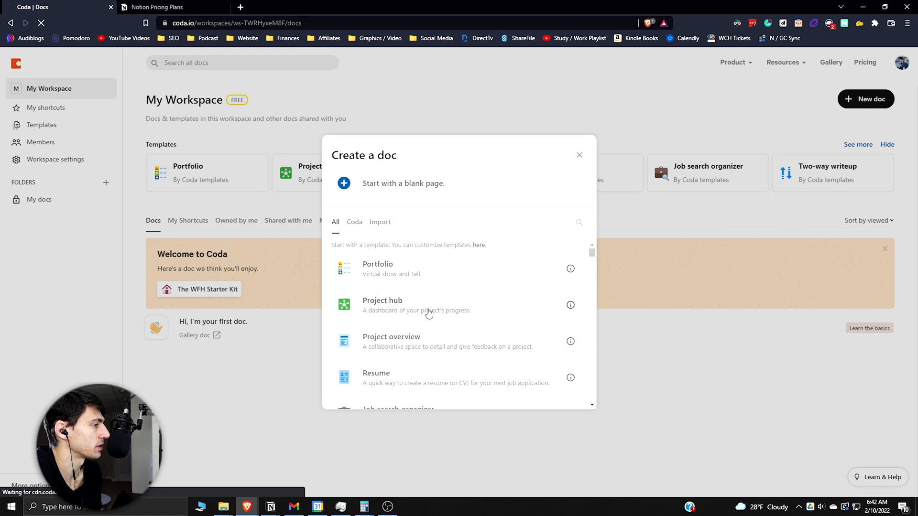
click(403, 183)
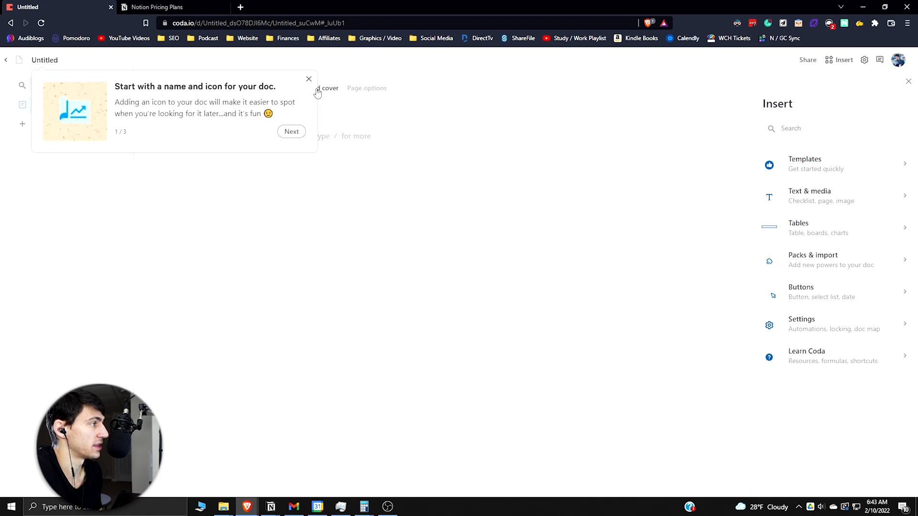
Dismiss the naming tip and type the first line 'it's a similar system to notion'
click(309, 79)
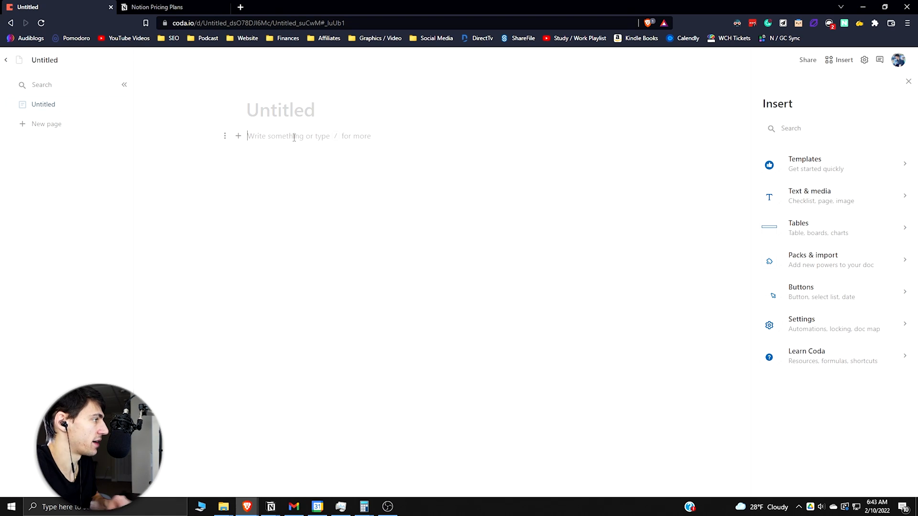
text(it's a simil)
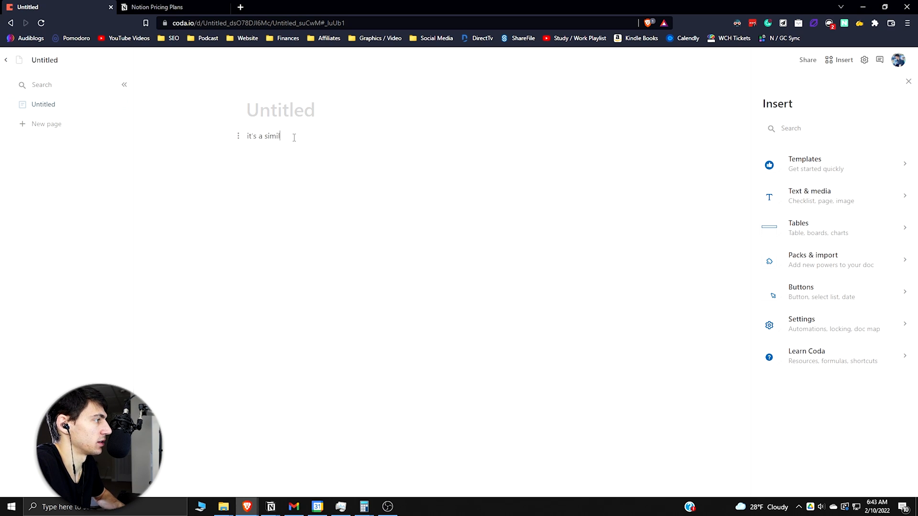
text(ar system to notion)
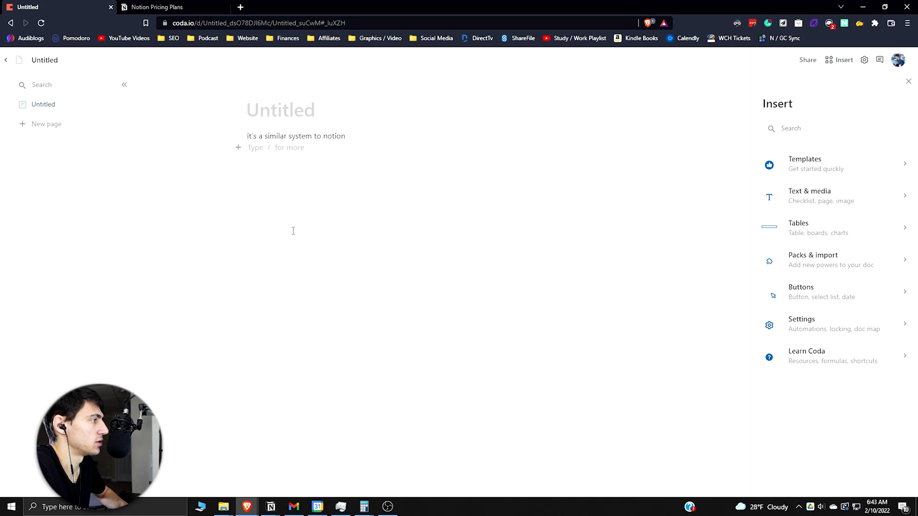
text(dfadsfa)
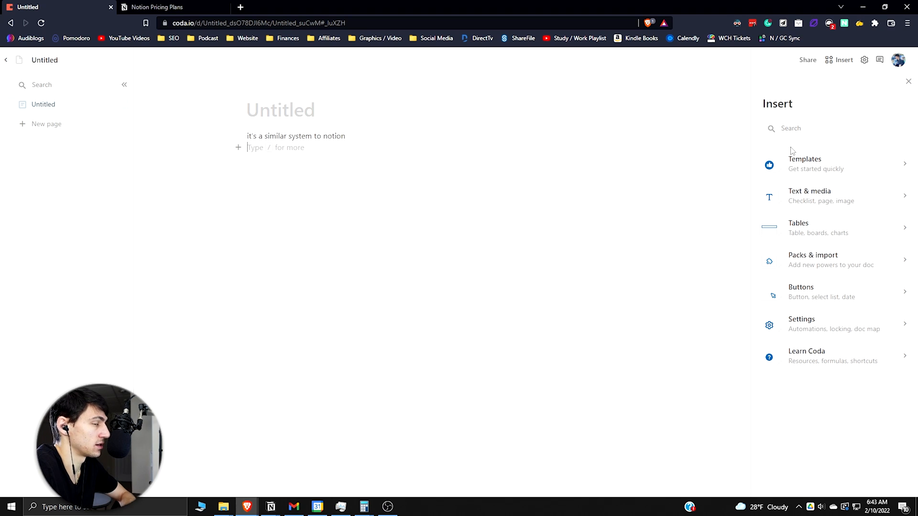
Preview and add the Tasks template as a page, then go back to My docs
click(805, 163)
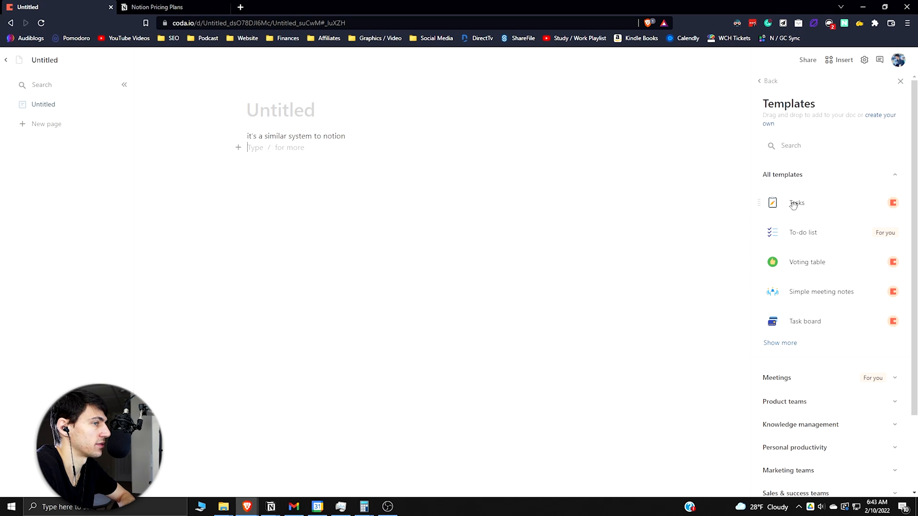
click(797, 203)
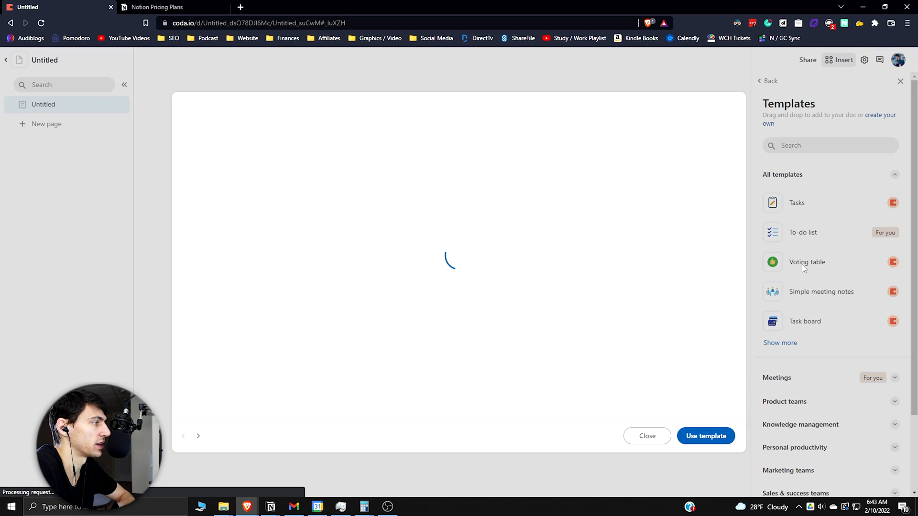
click(797, 203)
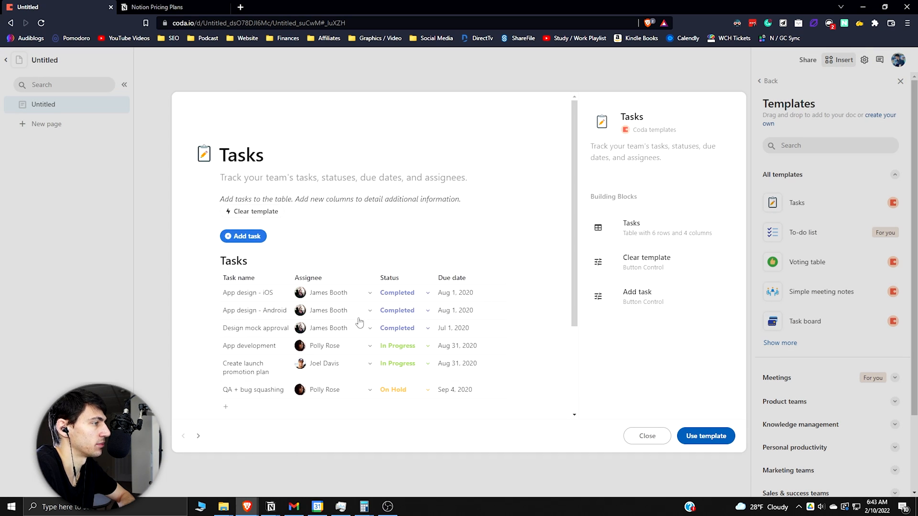
mouse_move(649, 508)
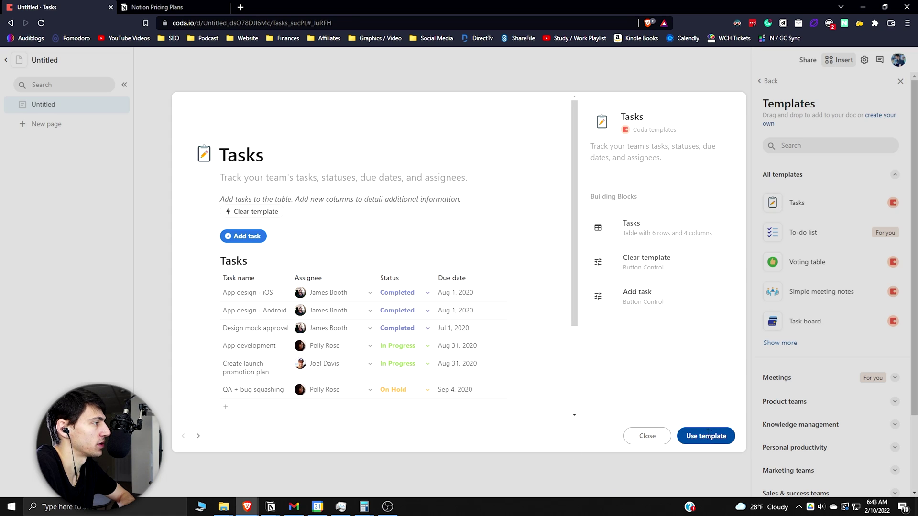
click(704, 435)
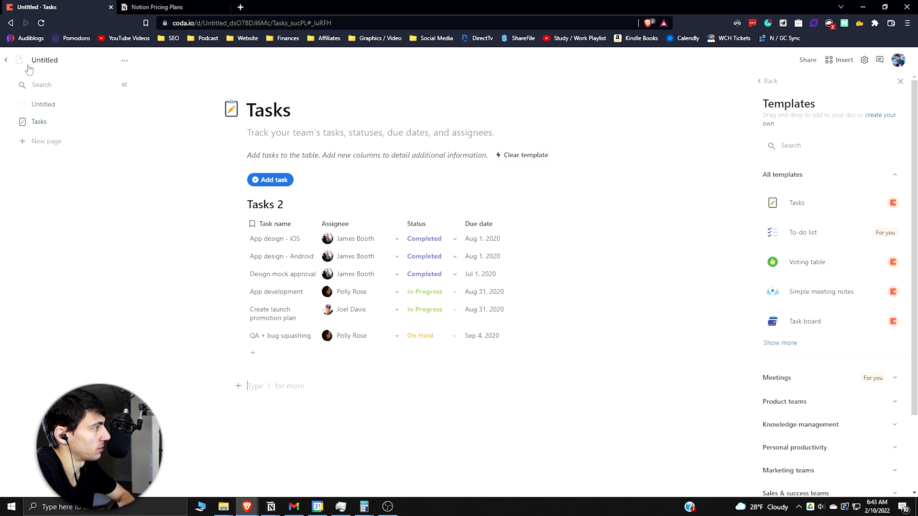
click(7, 59)
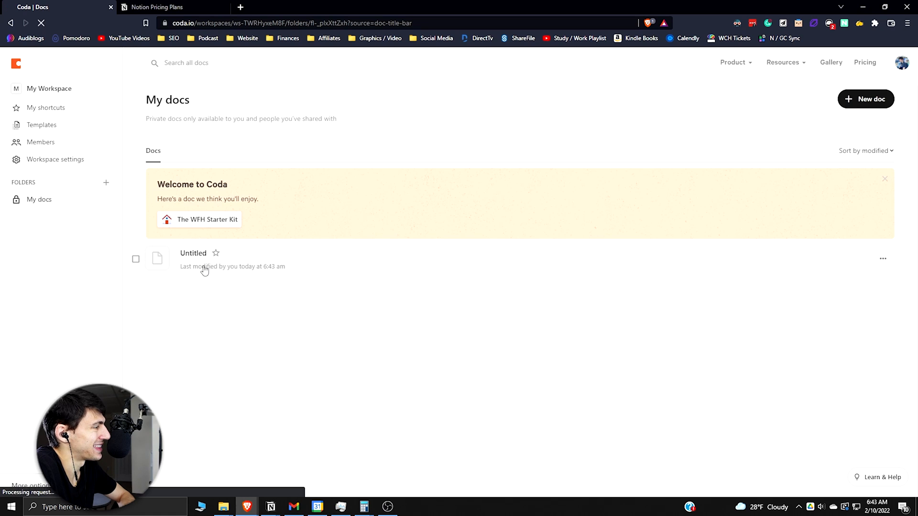
Reopen the Untitled doc on its Untitled page and bring up the Insert panel
click(192, 253)
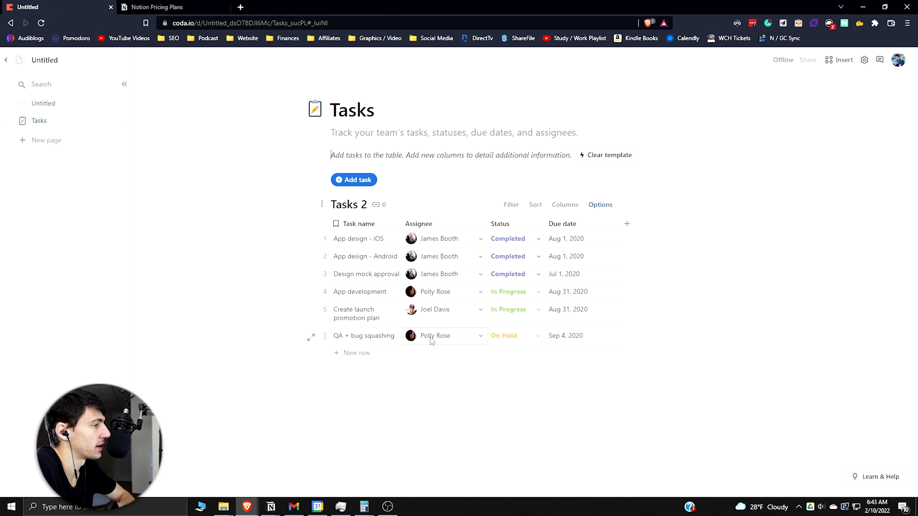
click(43, 103)
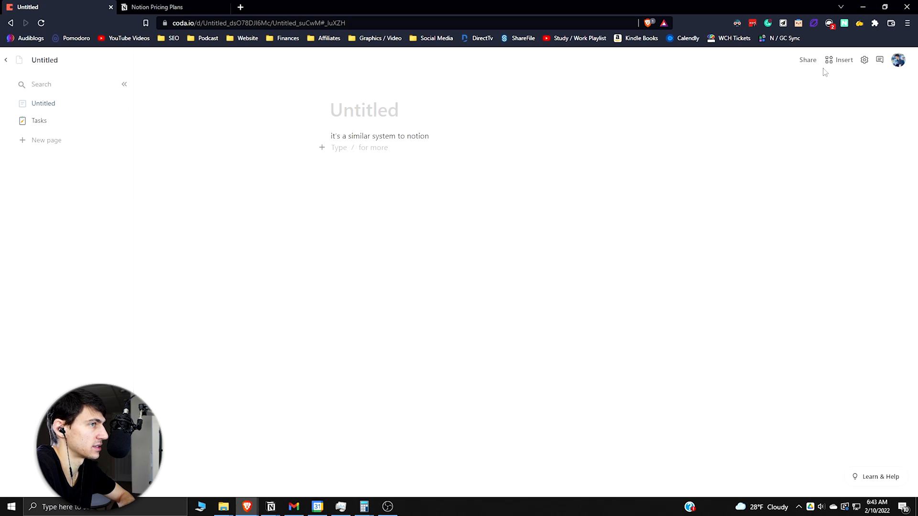
click(843, 60)
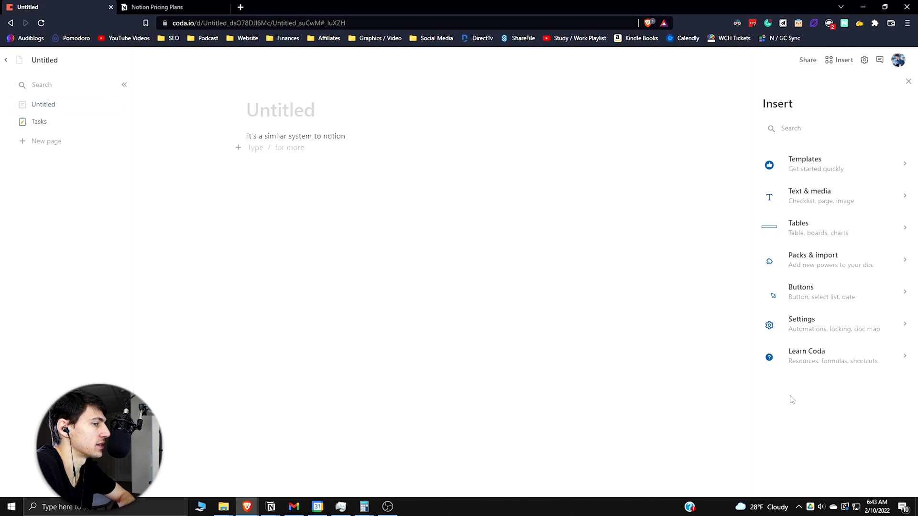
Browse the Buttons category in the Insert panel
click(819, 291)
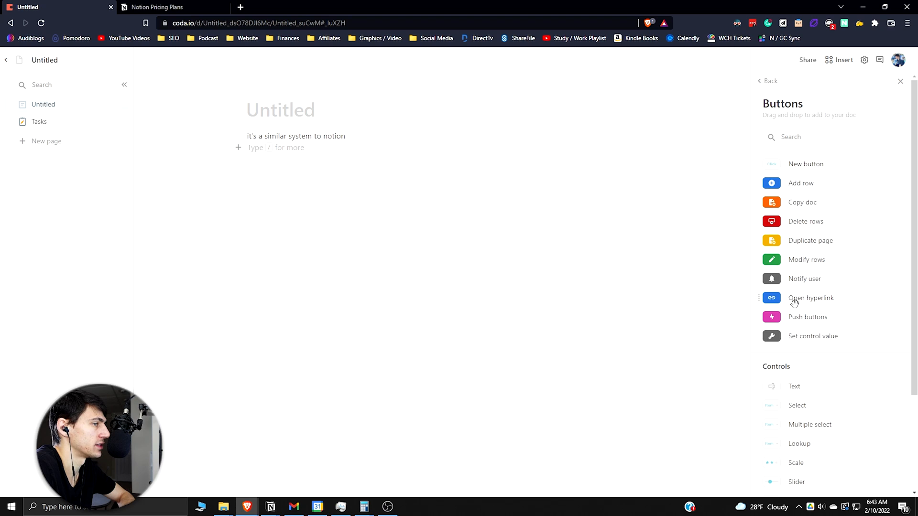
mouse_move(795, 202)
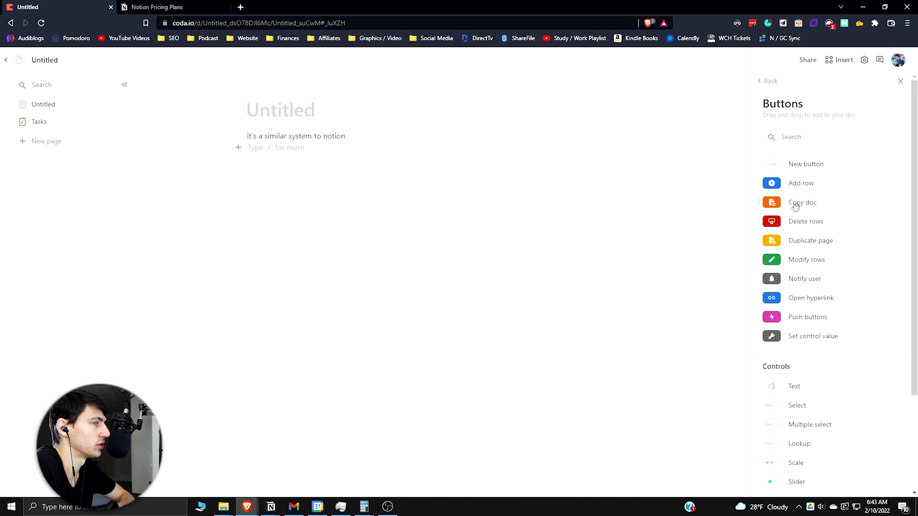
mouse_move(811, 183)
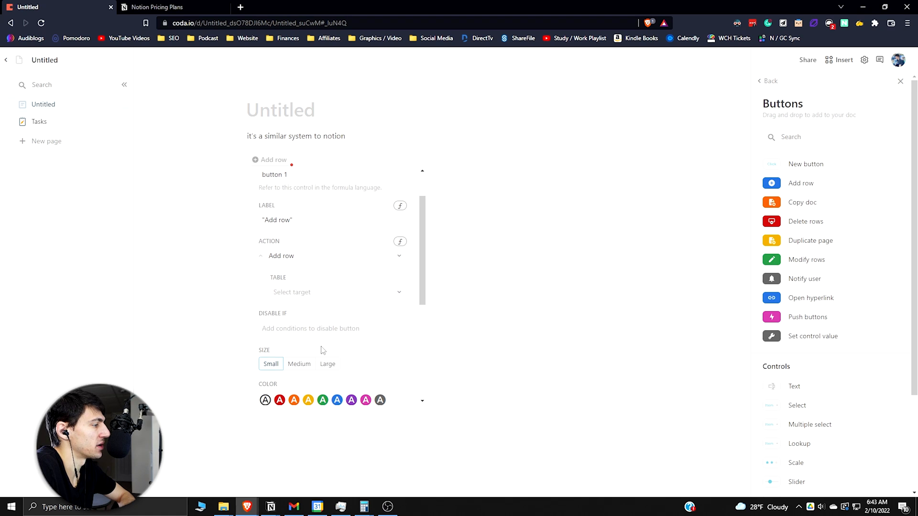
mouse_move(763, 346)
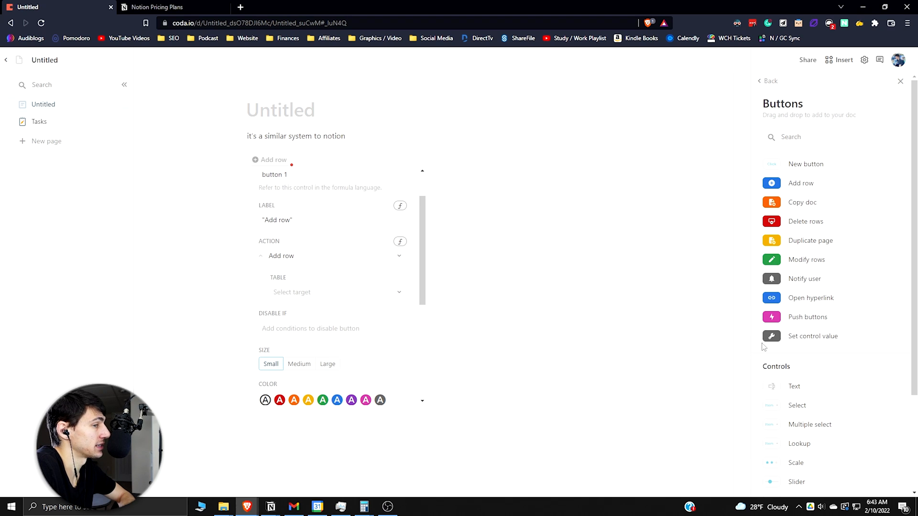
mouse_move(796, 339)
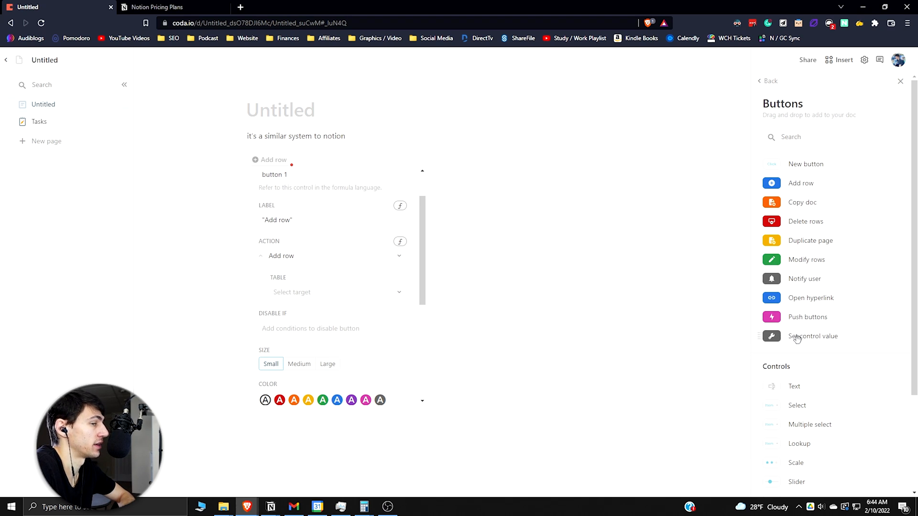
mouse_move(793, 297)
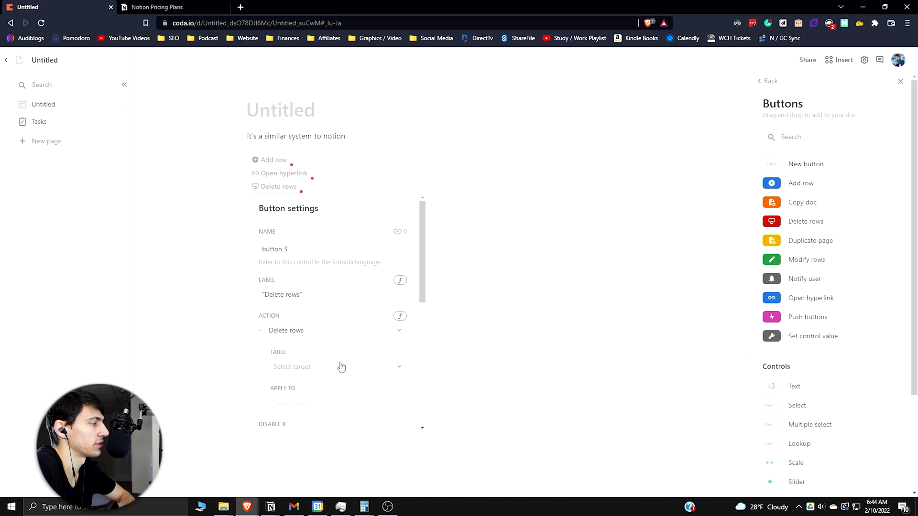
mouse_move(279, 260)
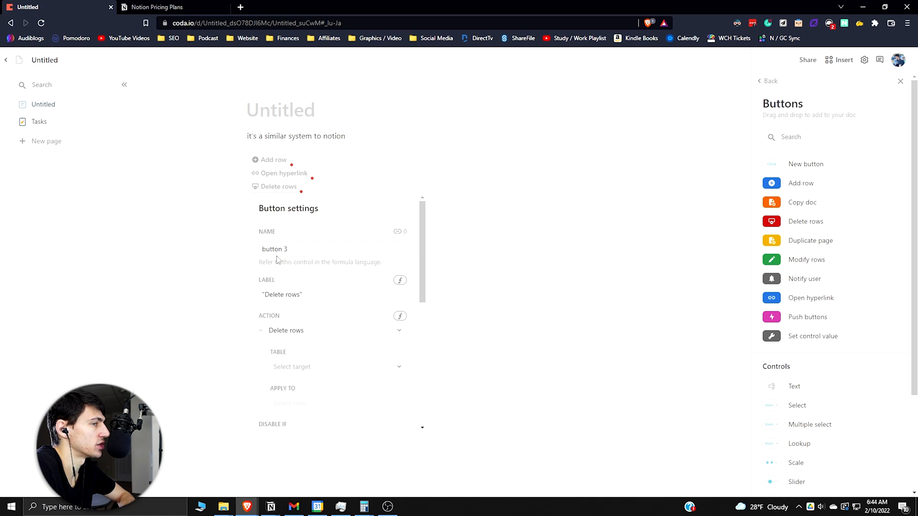
mouse_move(400, 316)
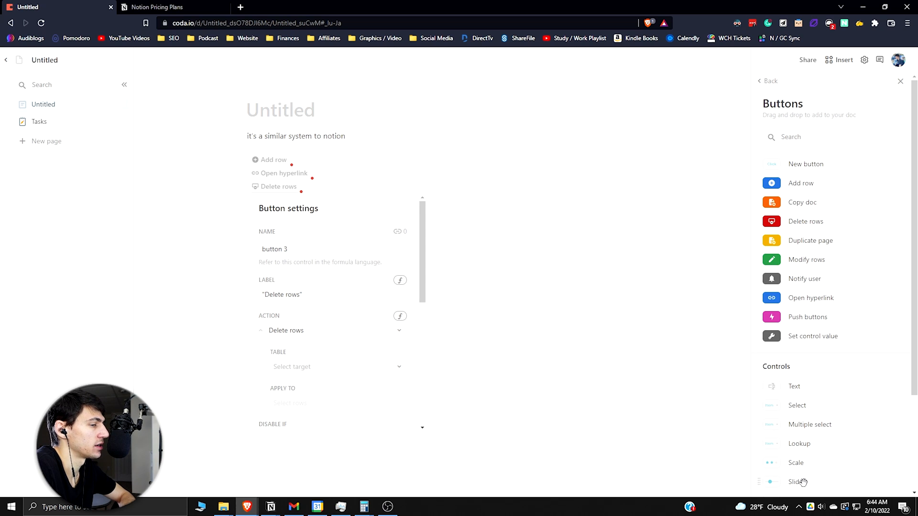
Add a Slider control, then delete the buttons and slider, leaving only the sentence
click(796, 482)
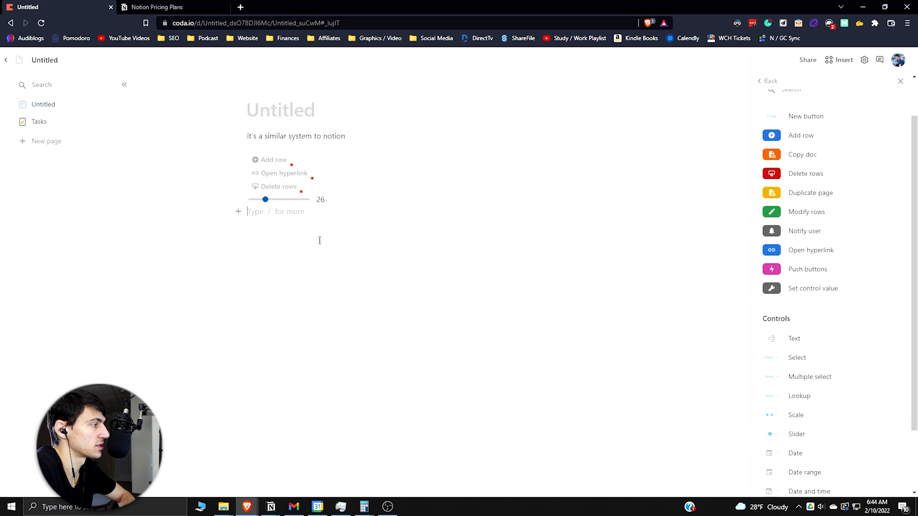
click(809, 376)
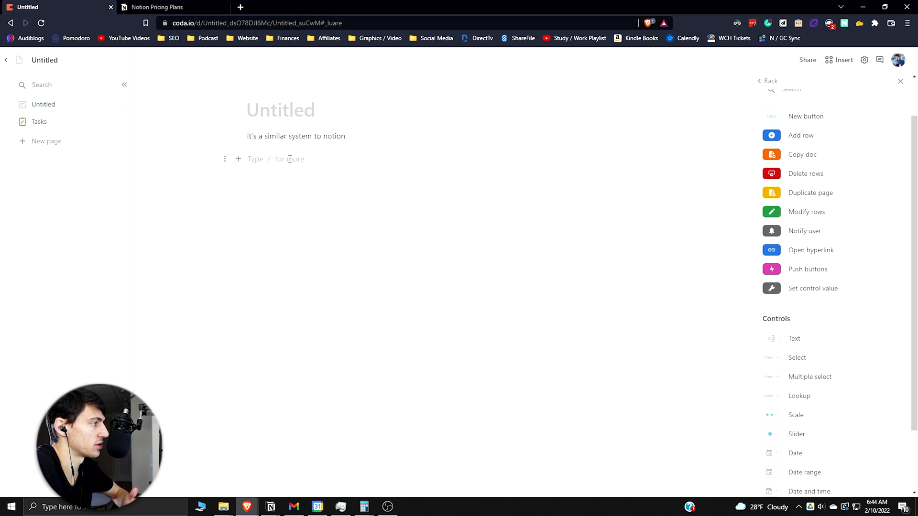
text(/)
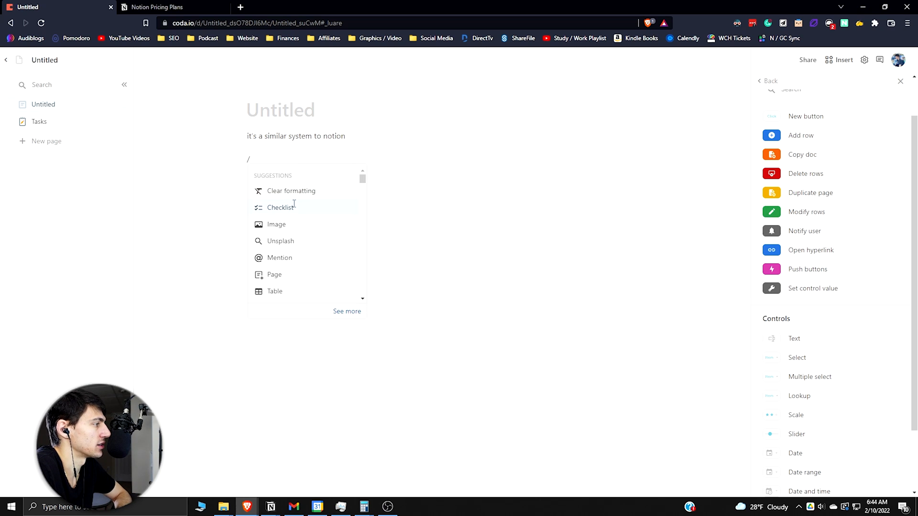
Insert a checklist item 'dfas;fdjsadf' below the sentence using the / menu
click(282, 207)
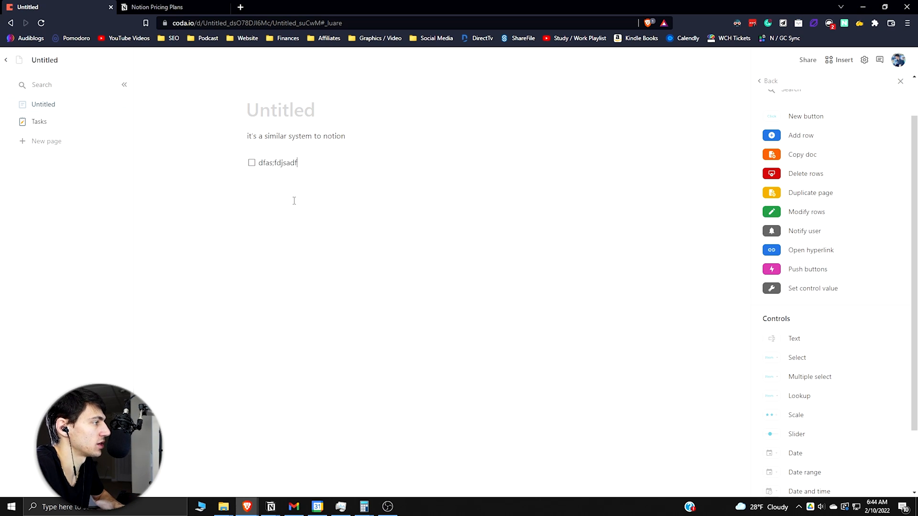
text(/to)
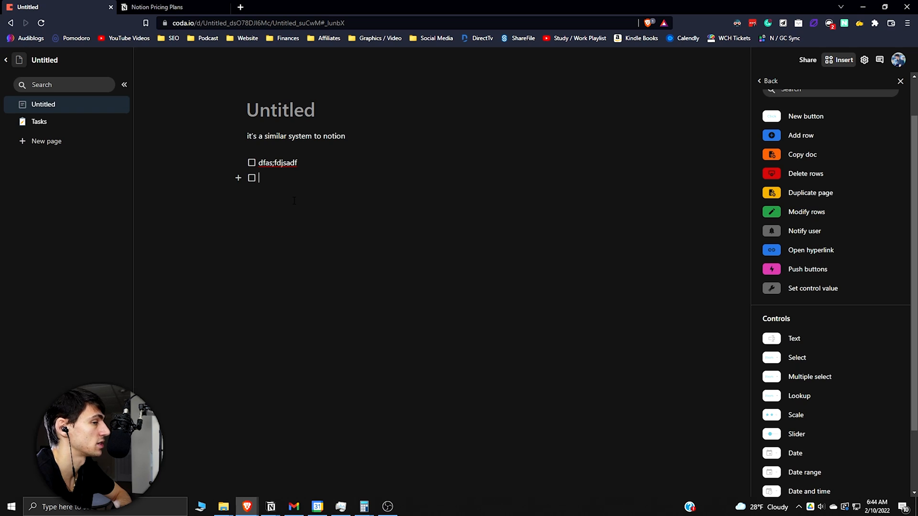
text(/)
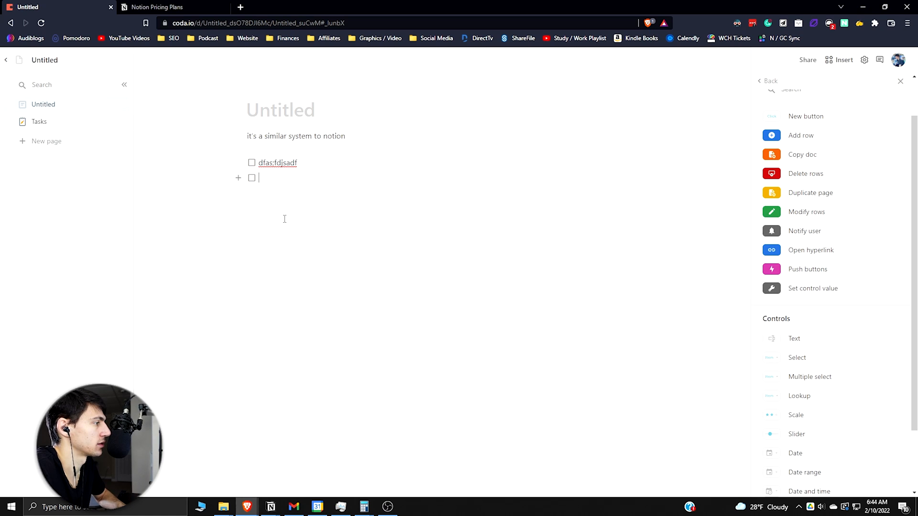
text(/)
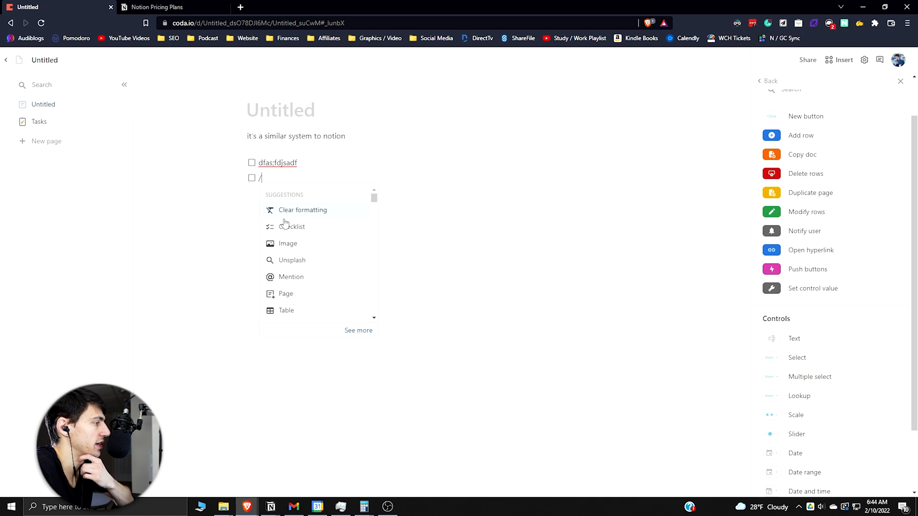
scroll(down, 3)
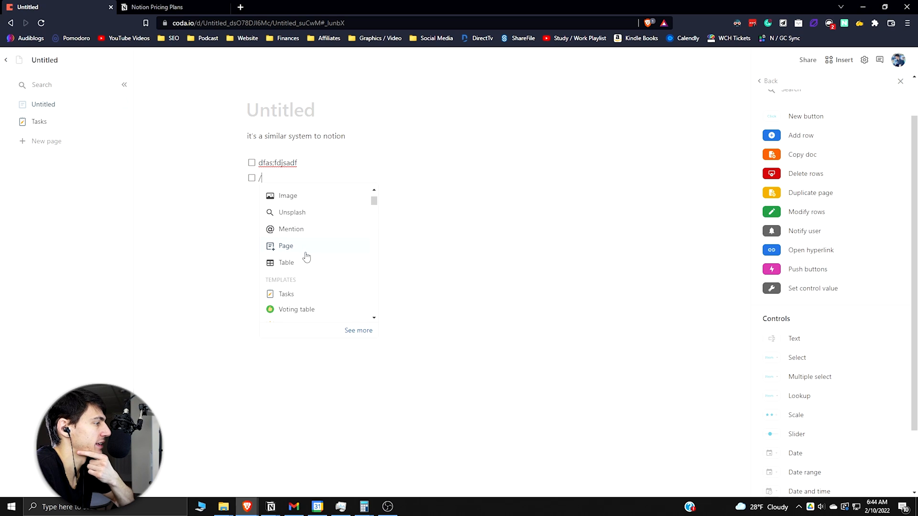
click(286, 263)
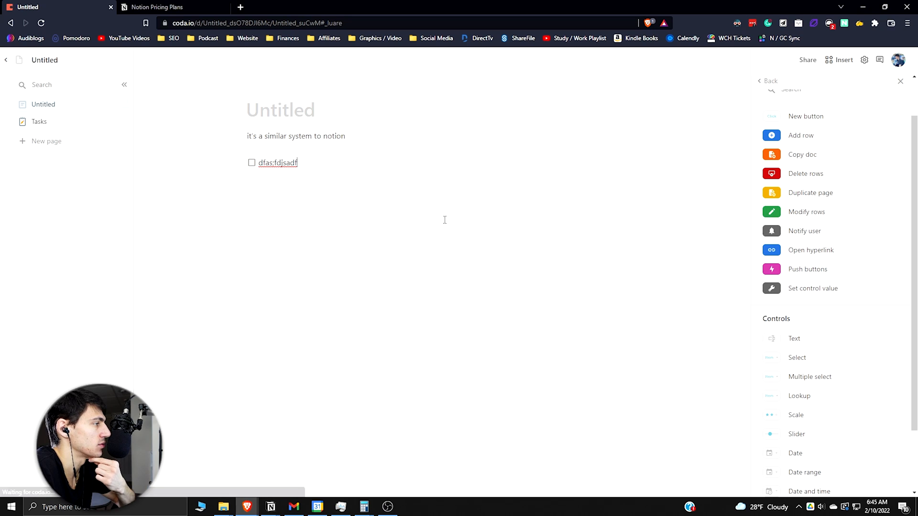
Insert a collapsible list item 'fsgvf' with a nested 'dafsf' entry
text(/t)
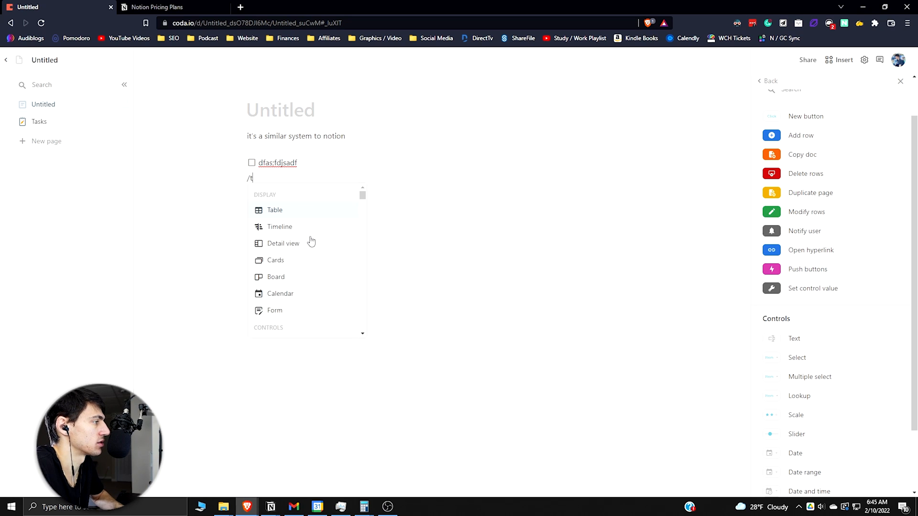
key(backspace)
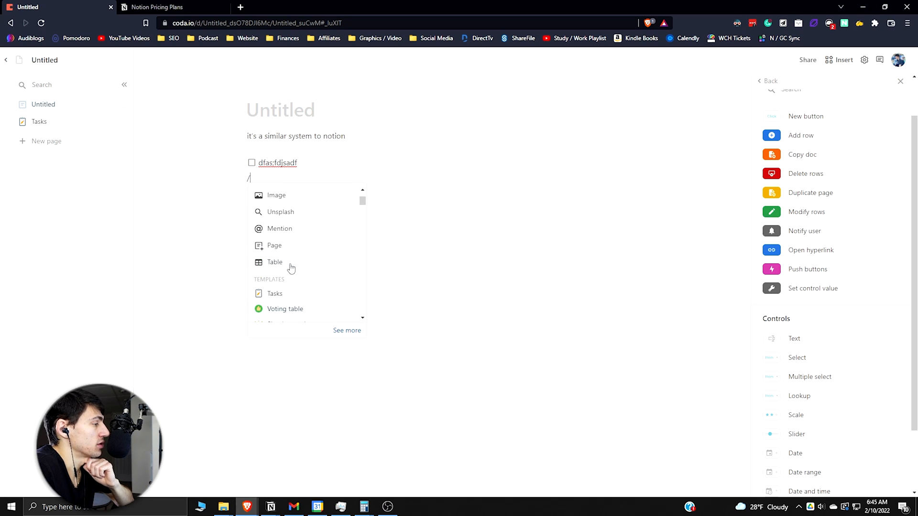
scroll(down, 3)
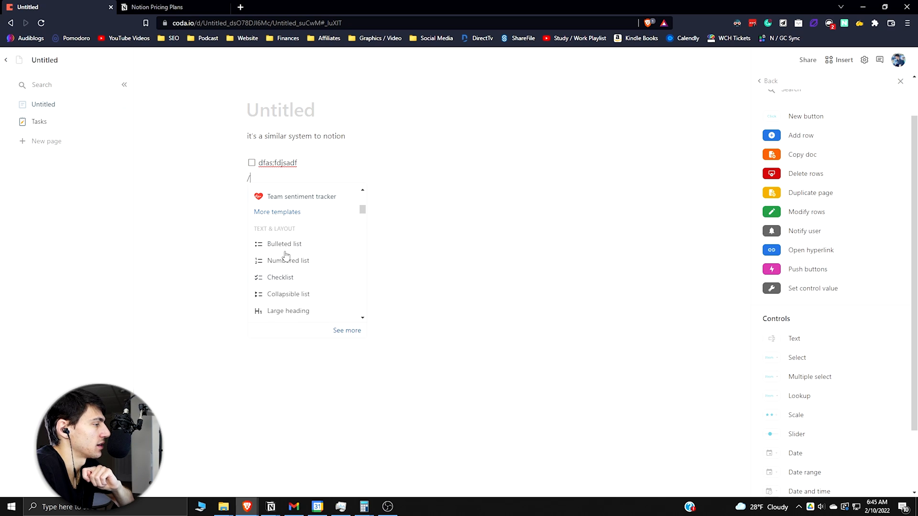
mouse_move(284, 243)
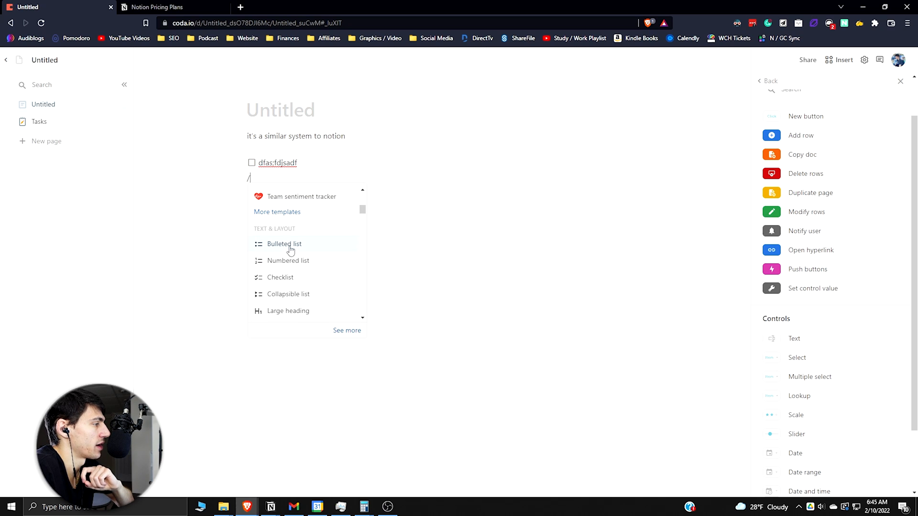
mouse_move(303, 264)
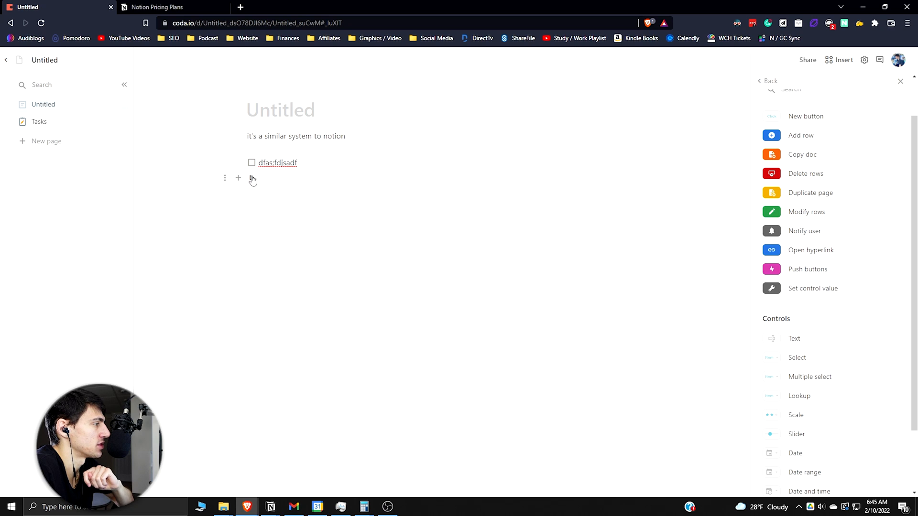
text(fsgvf)
text(/)
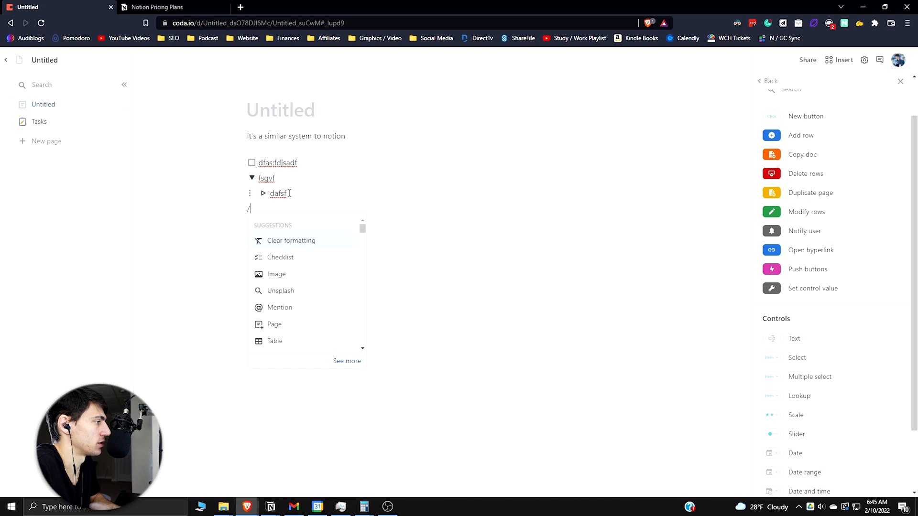
scroll(down, 3)
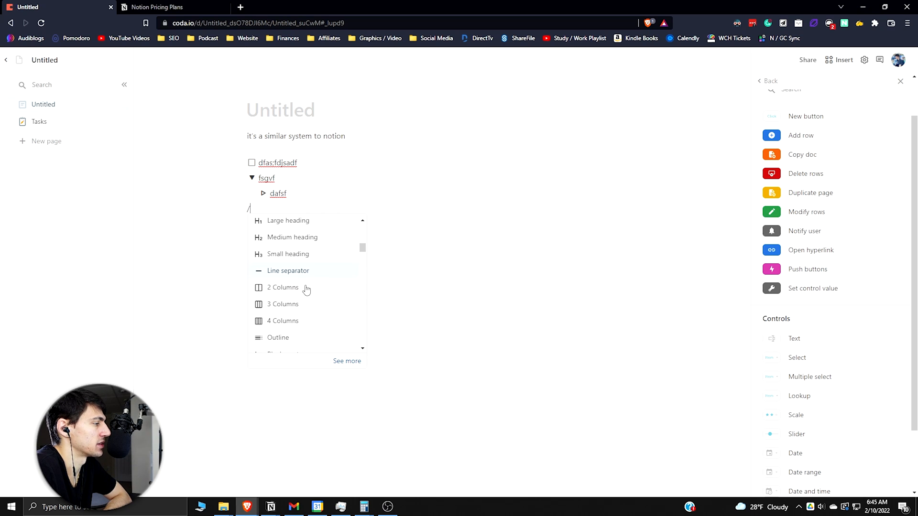
scroll(down, 3)
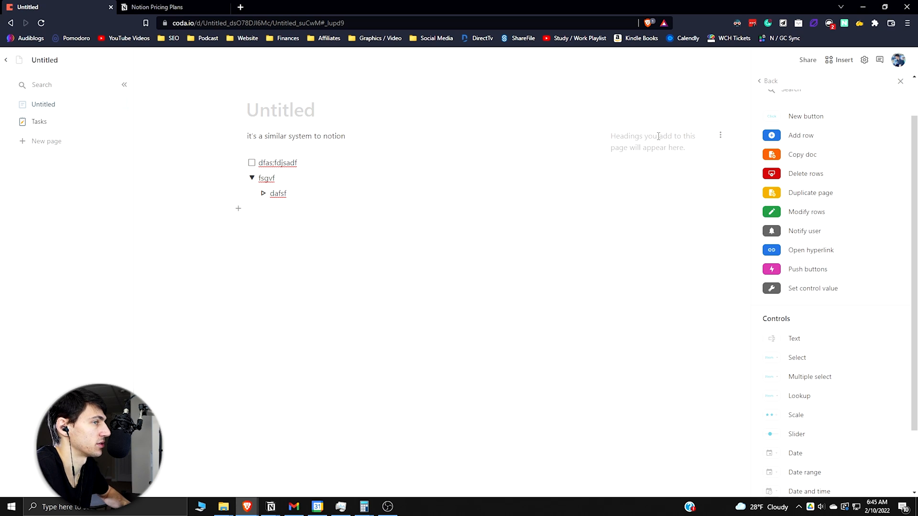
mouse_move(365, 266)
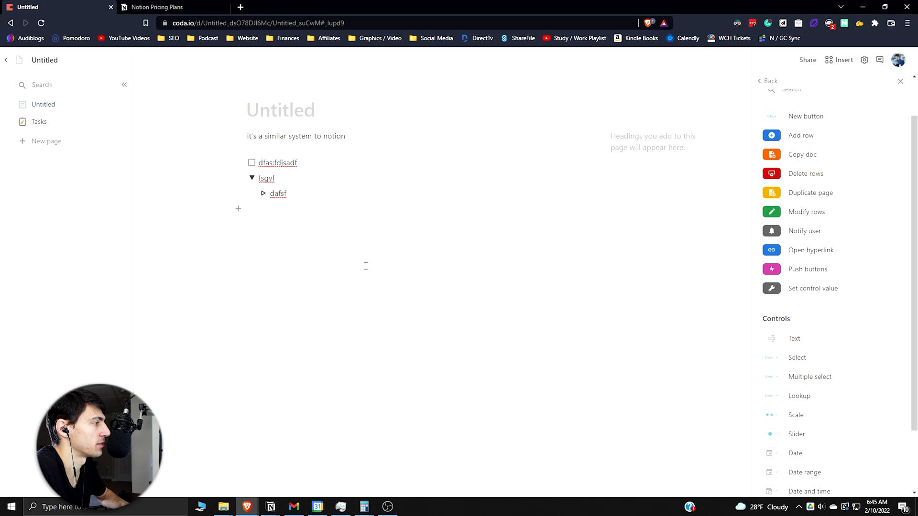
Add H1 'header example', H2 'example' and H3 'sub example' headings
click(248, 213)
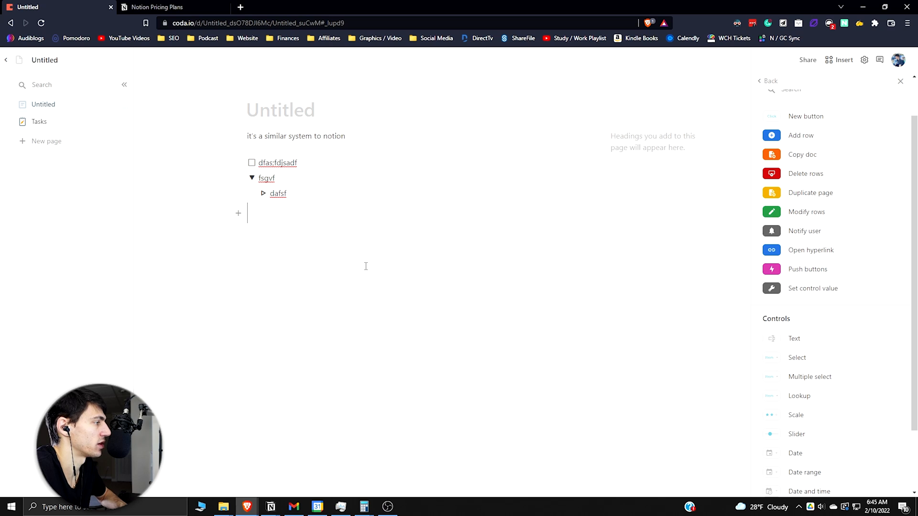
text(header e)
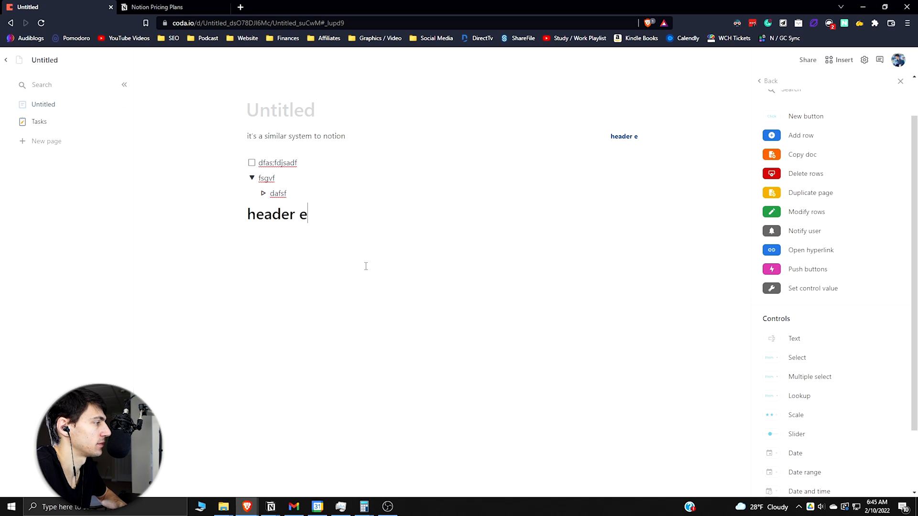
text(xample)
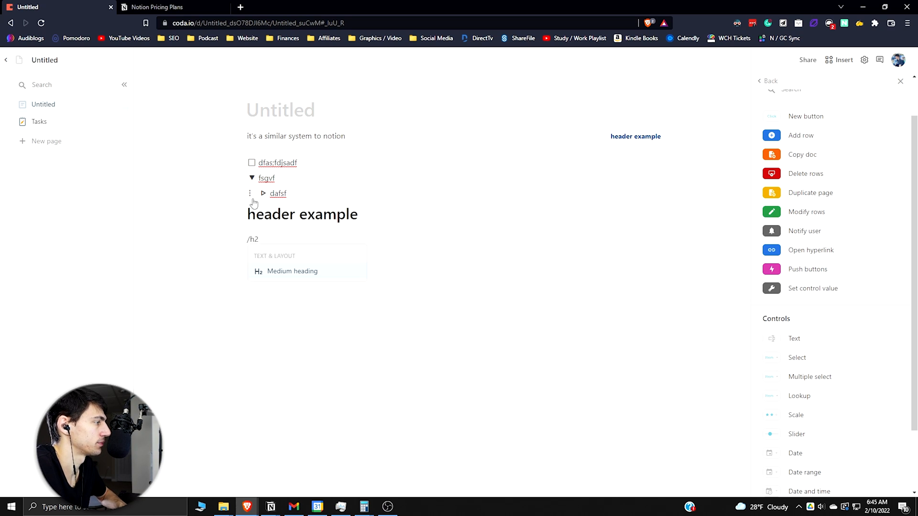
text(example)
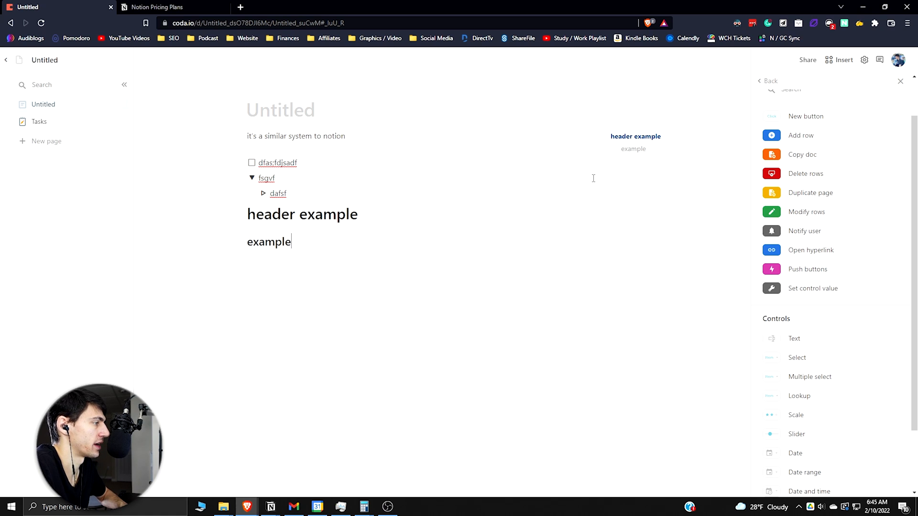
text(sub example)
text(/)
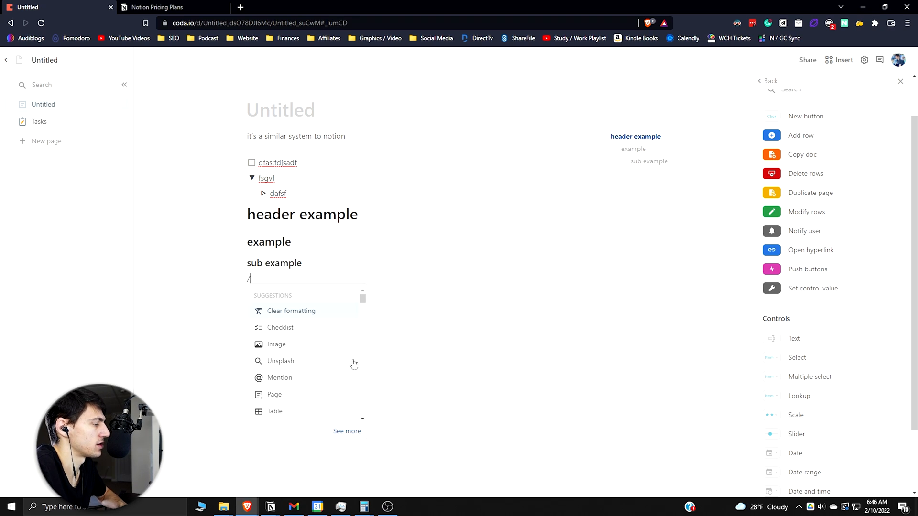
Scroll through the / command menu and search it for 'char'
scroll(down, 3)
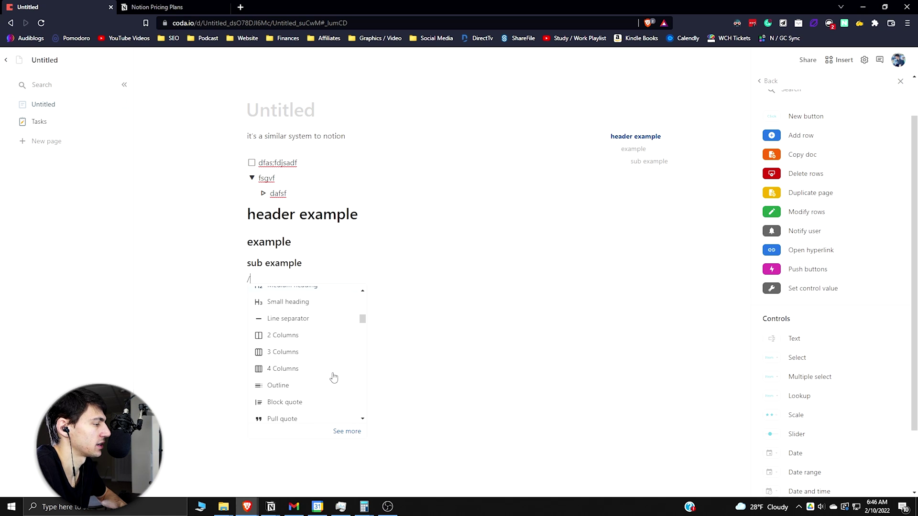
scroll(down, 3)
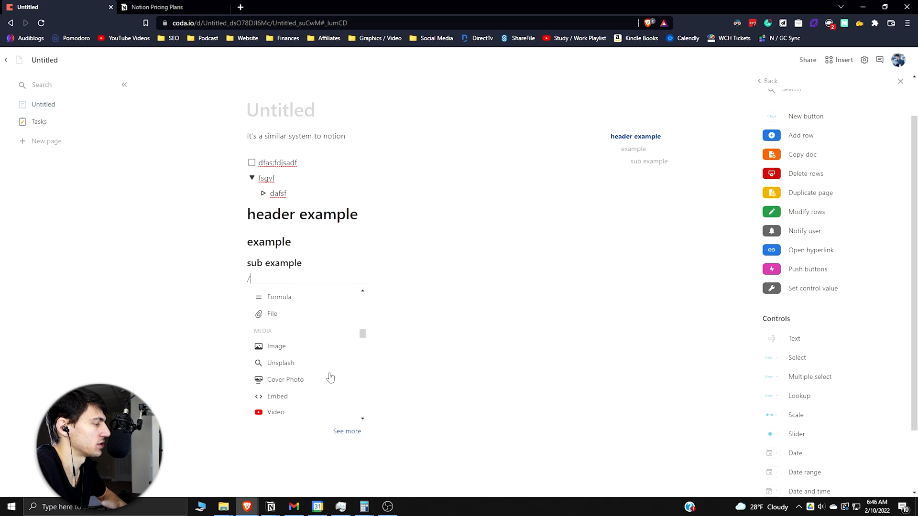
text(char)
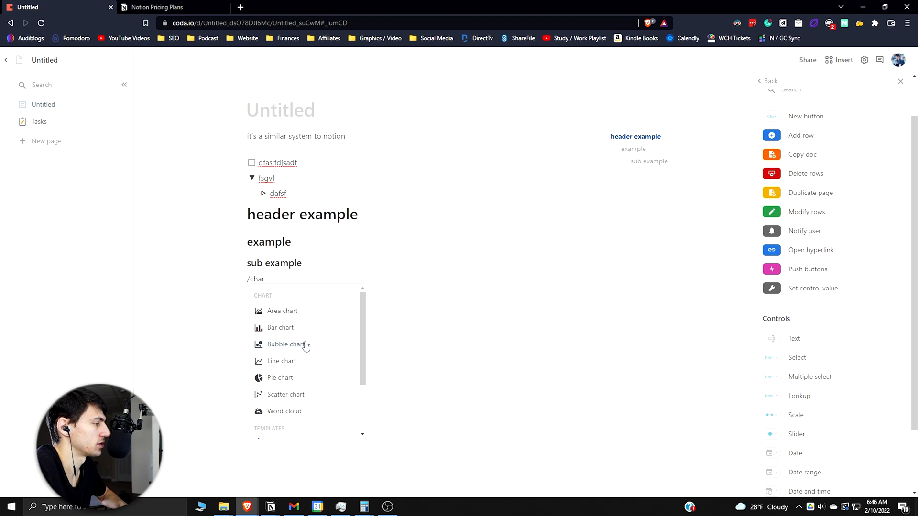
click(279, 378)
text(/automat)
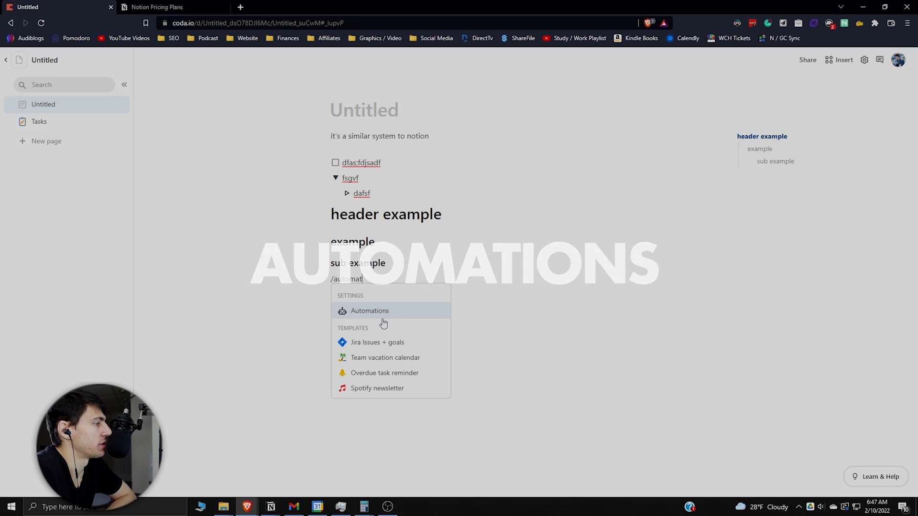
Open the doc's Automations settings, which show no rules and 0% monthly usage
click(370, 311)
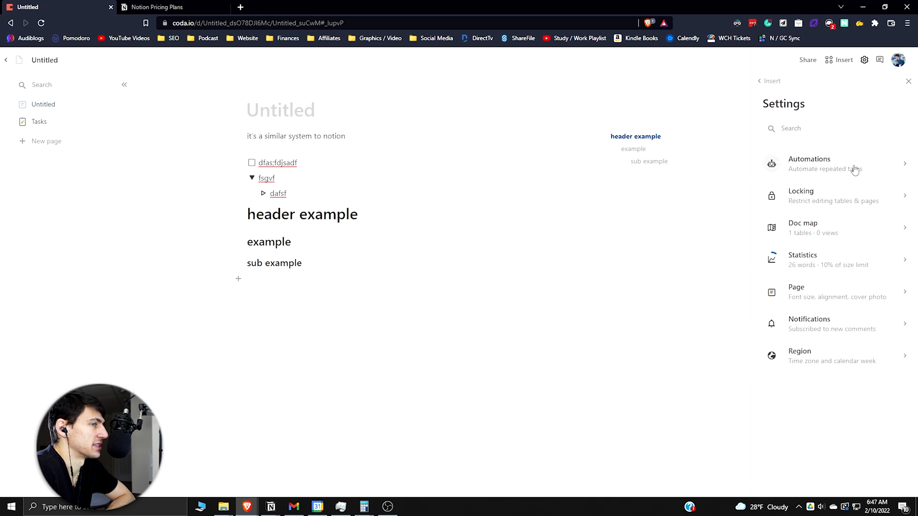
click(809, 164)
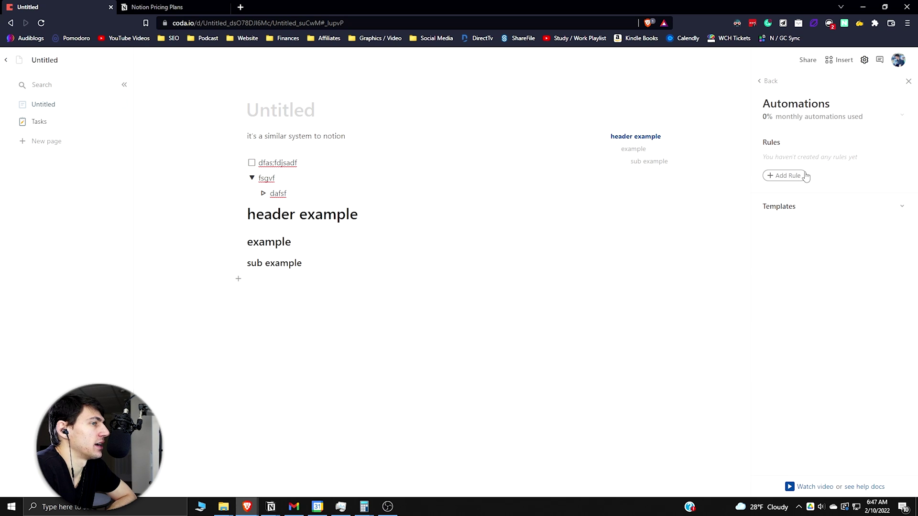
mouse_move(792, 177)
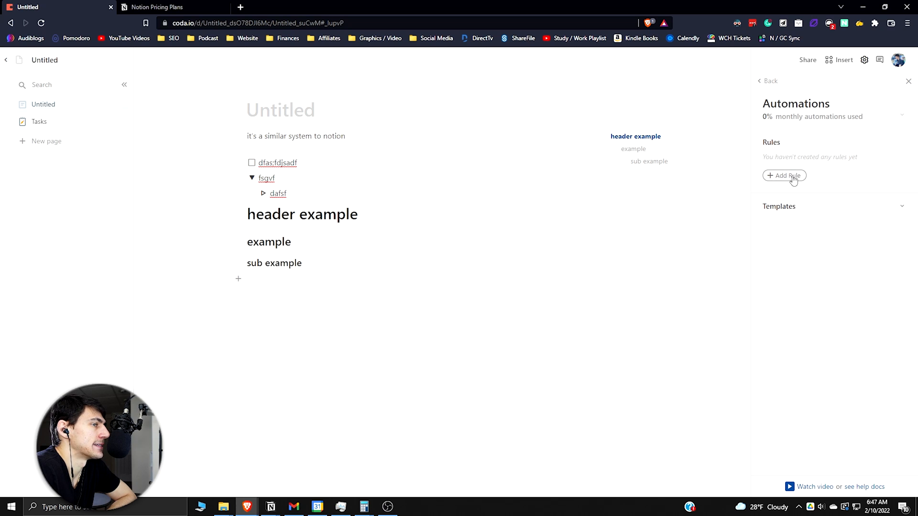
Add a weekly Monday 9:00 AM rule that duplicates the Untitled page as 'Tasks'
click(784, 175)
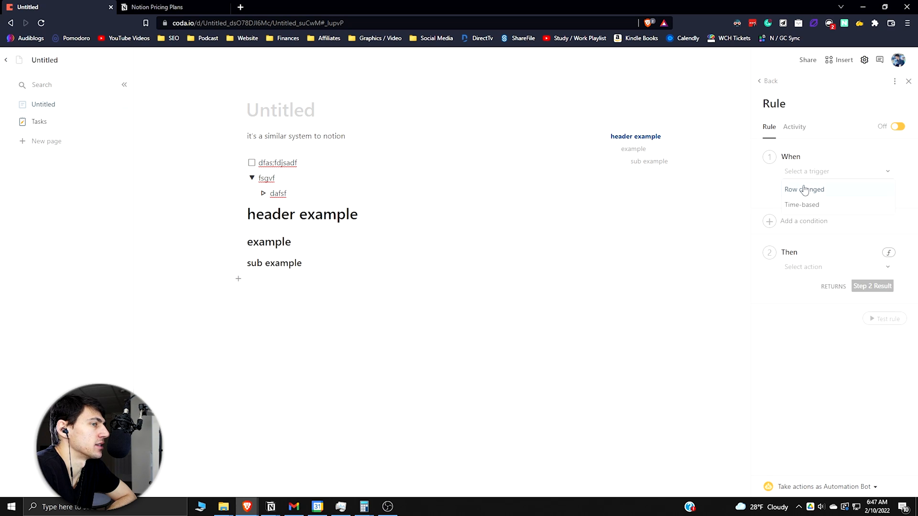
click(801, 205)
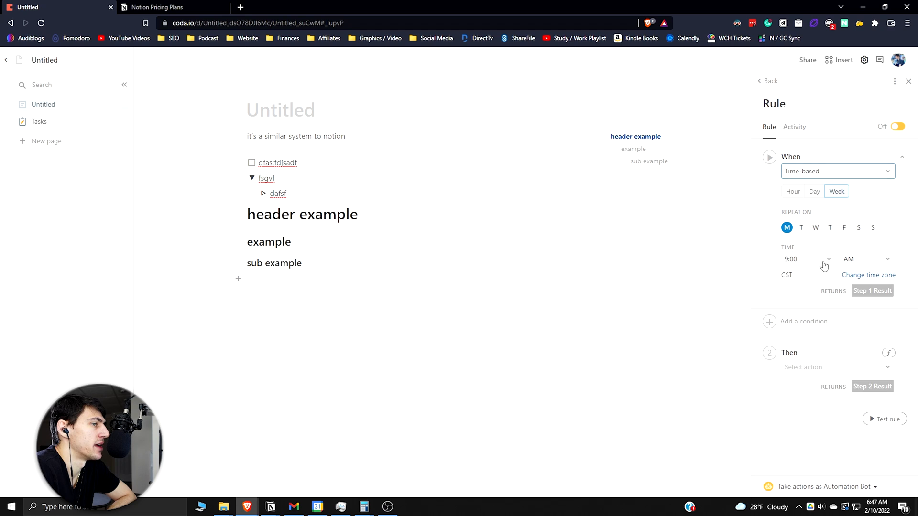
mouse_move(817, 295)
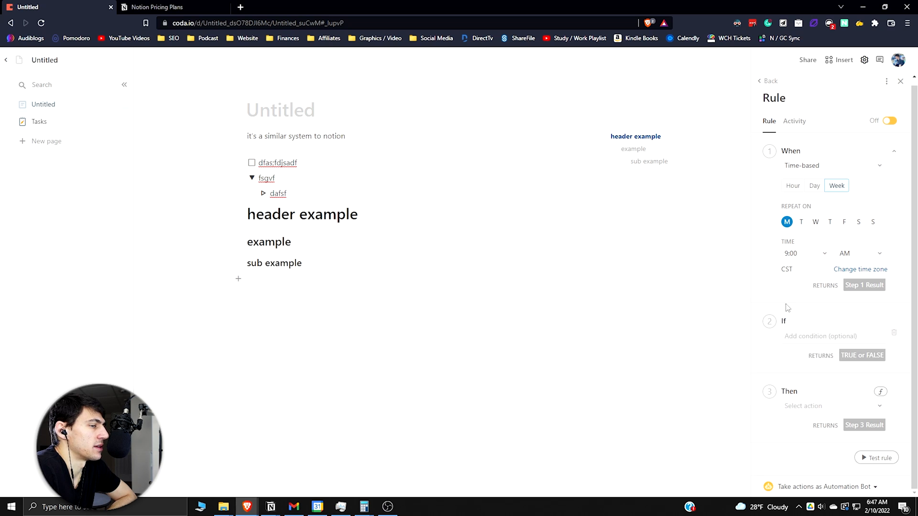
click(894, 332)
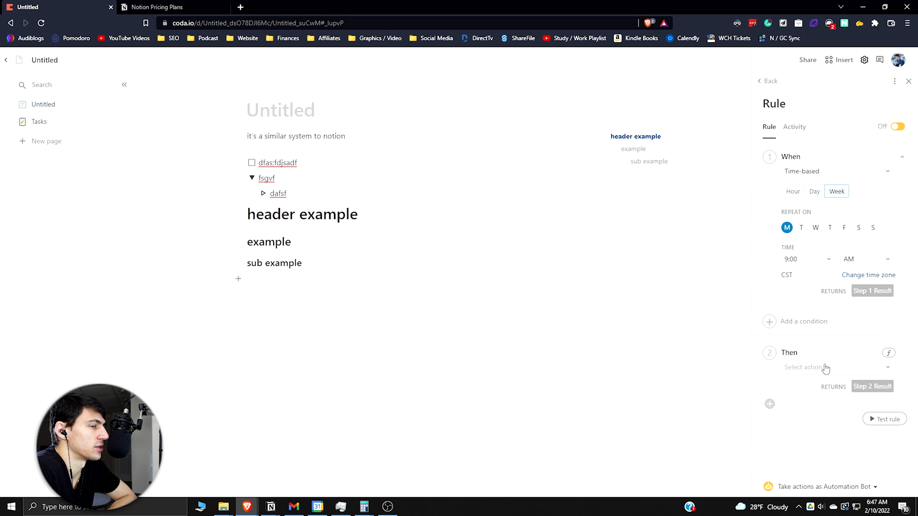
click(837, 367)
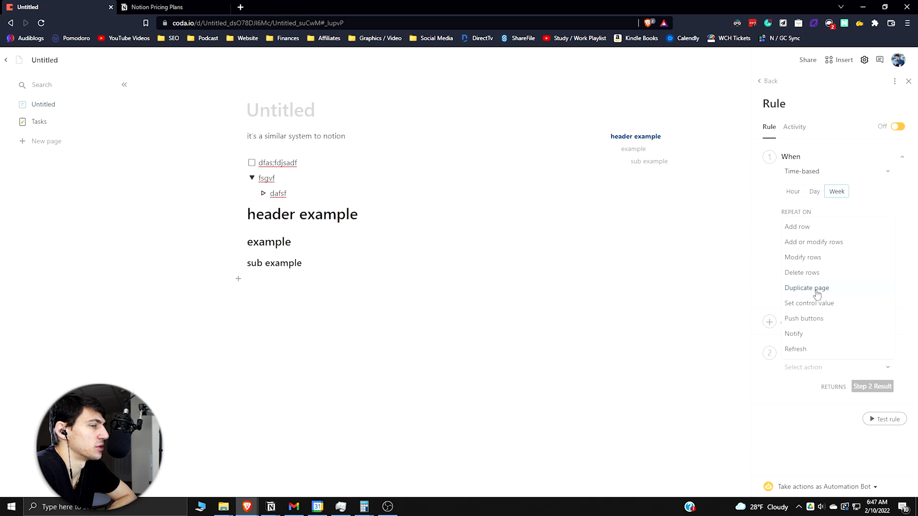
click(806, 287)
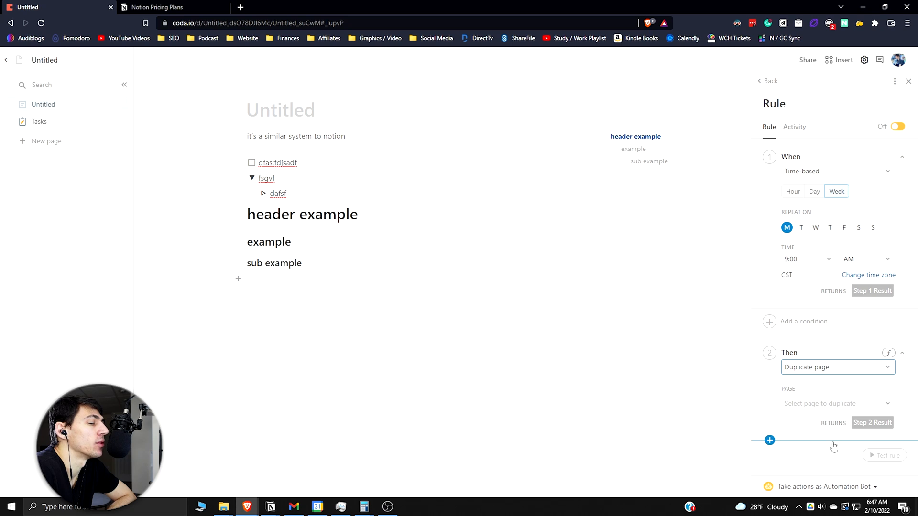
click(836, 404)
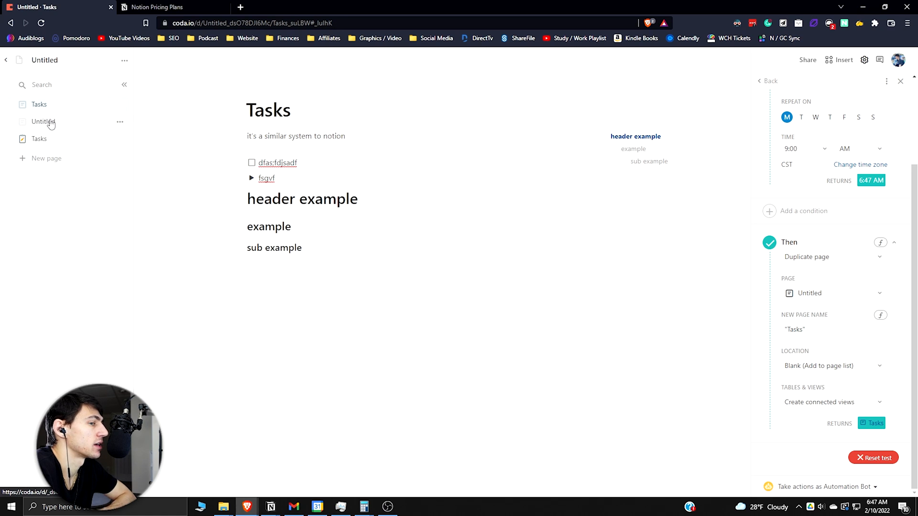
scroll(up, 3)
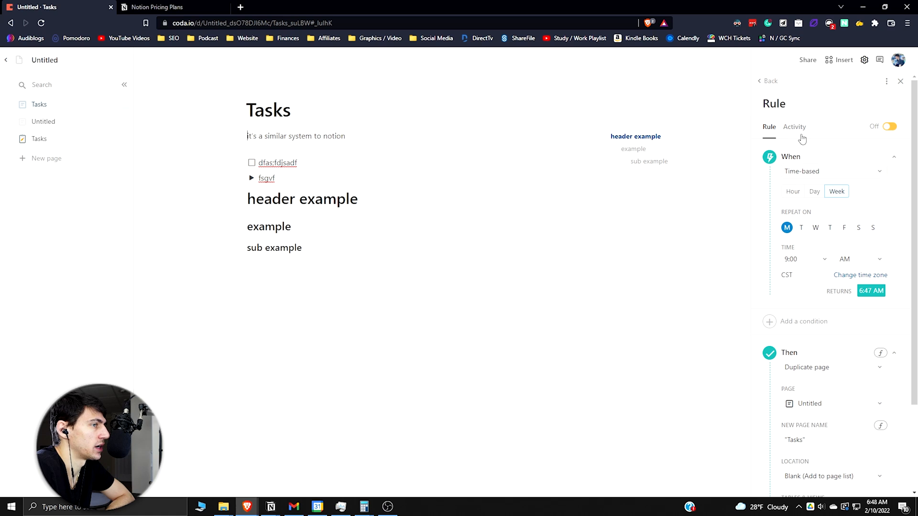
mouse_move(768, 94)
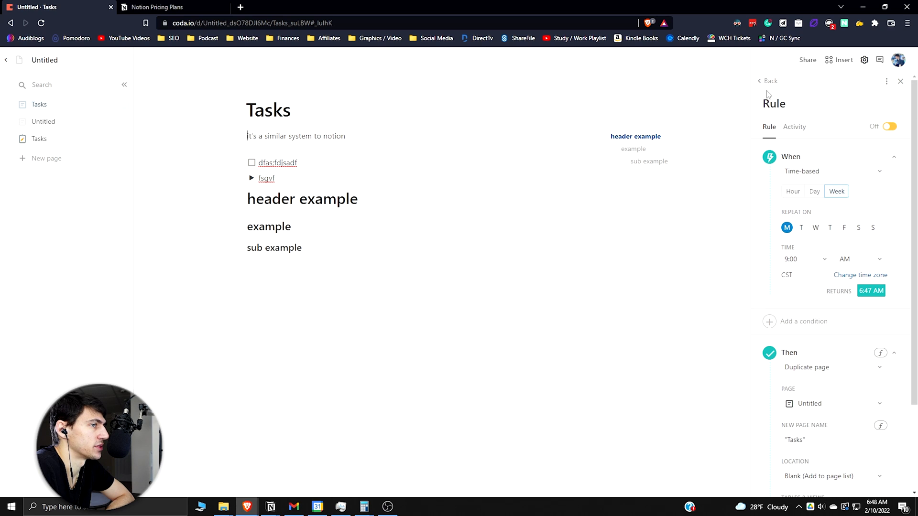
Leave the rules list, browse the Packs page, and reopen the Untitled doc from My docs
click(769, 81)
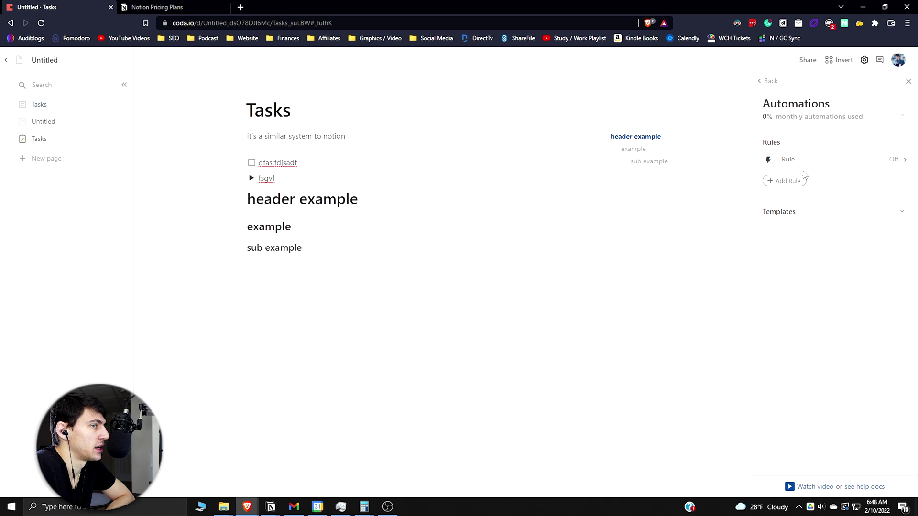
mouse_move(870, 310)
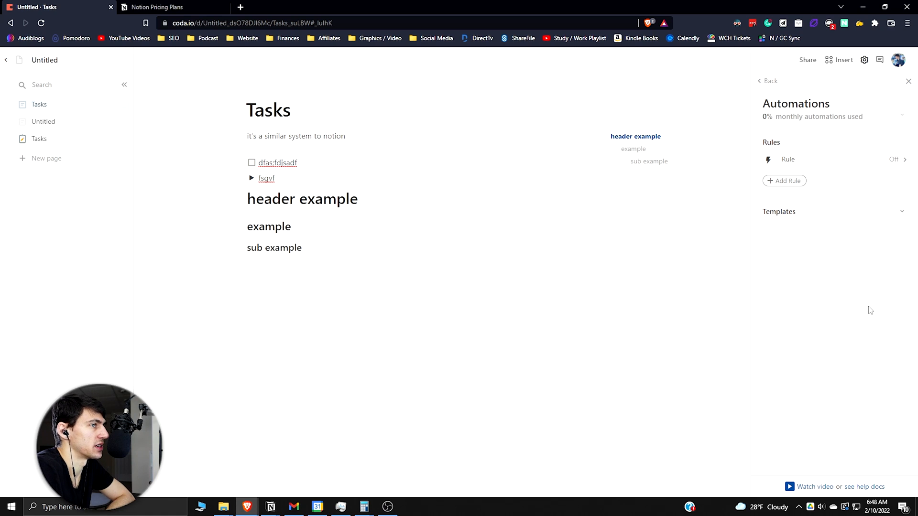
mouse_move(864, 304)
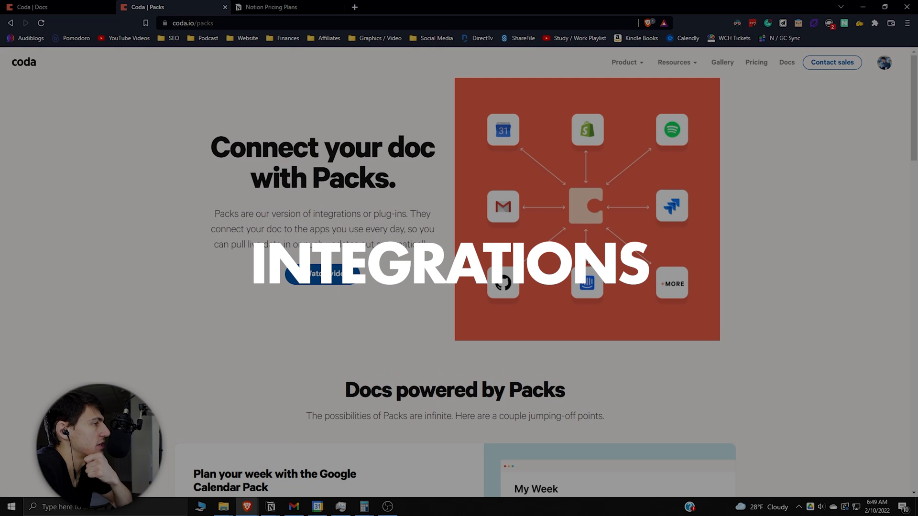
scroll(down, 3)
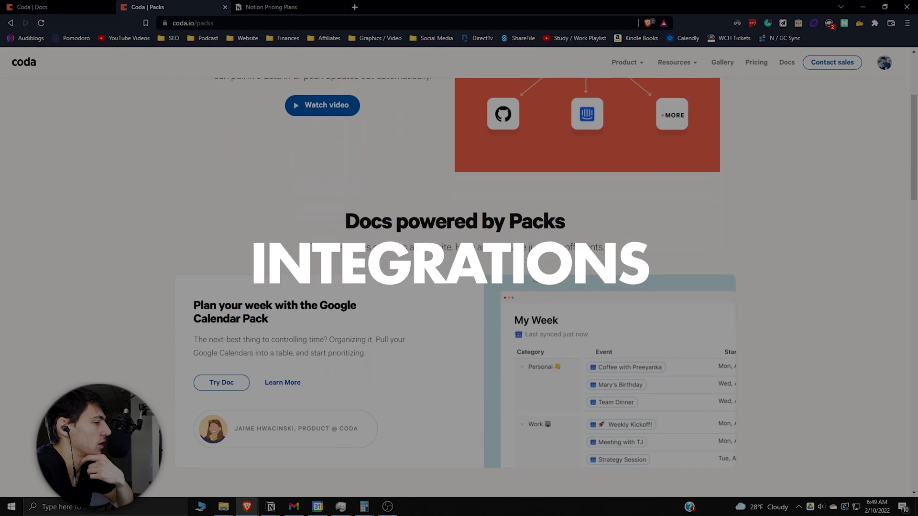
scroll(down, 3)
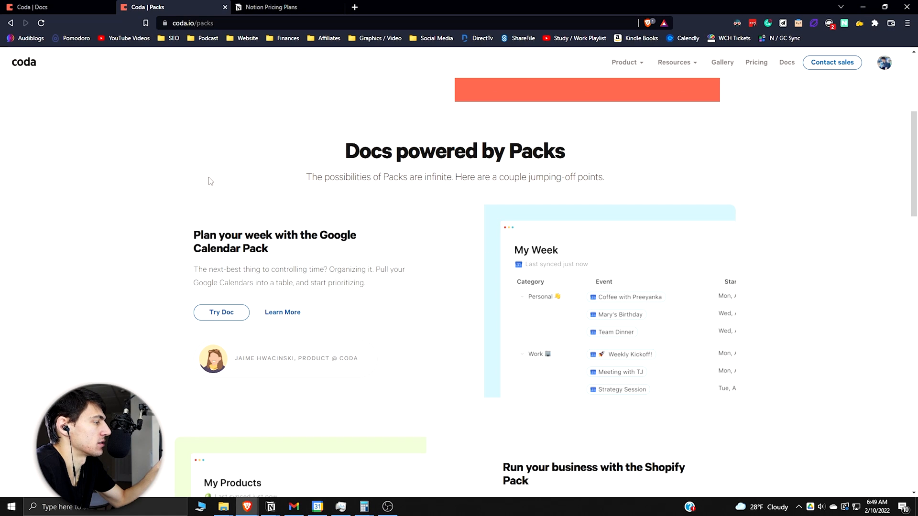
click(38, 8)
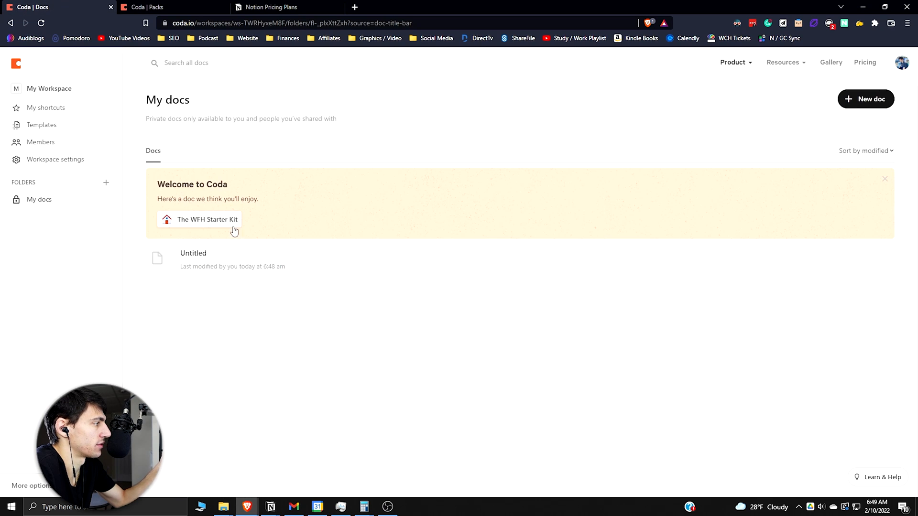
click(193, 259)
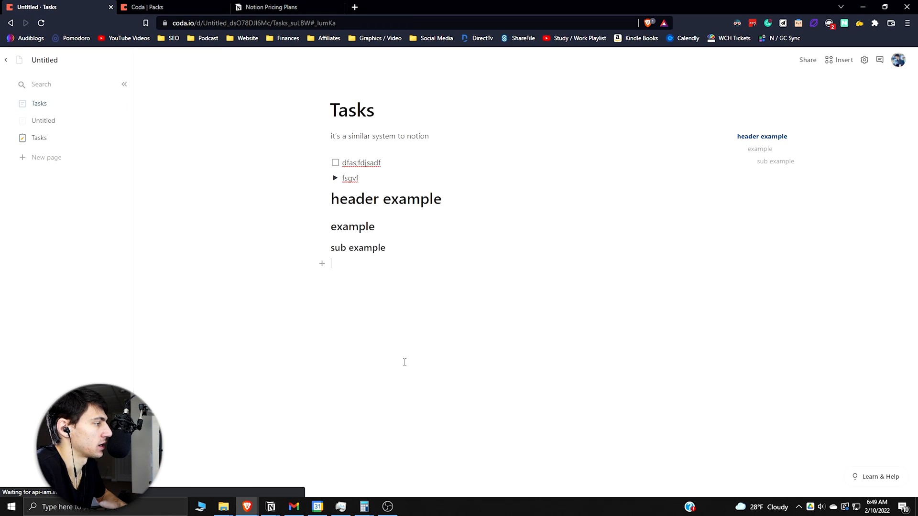
Pick the Google Calendar Pack under Insert > Packs and start signing in to add it
click(838, 60)
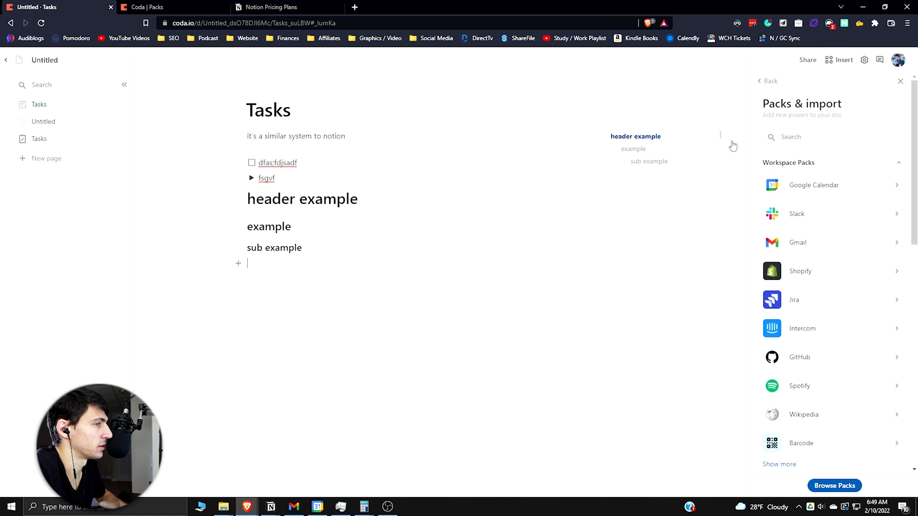
mouse_move(806, 193)
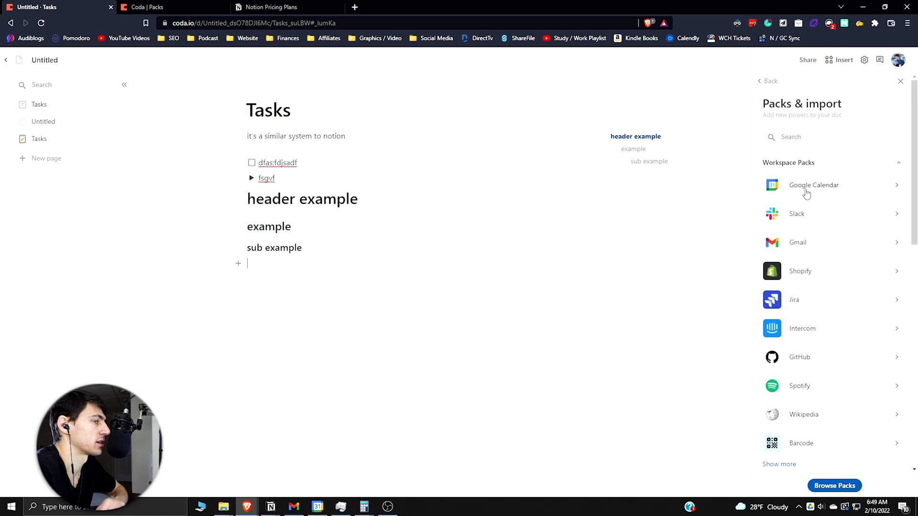
click(814, 185)
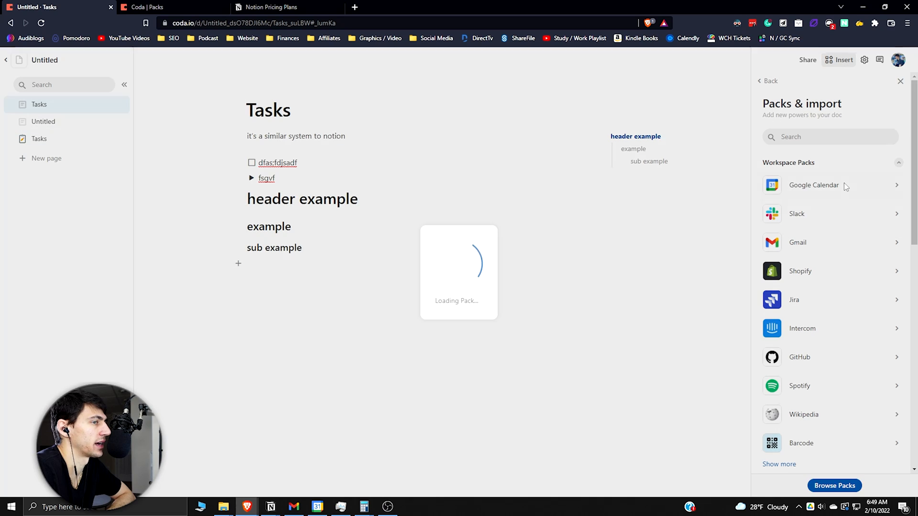
click(814, 185)
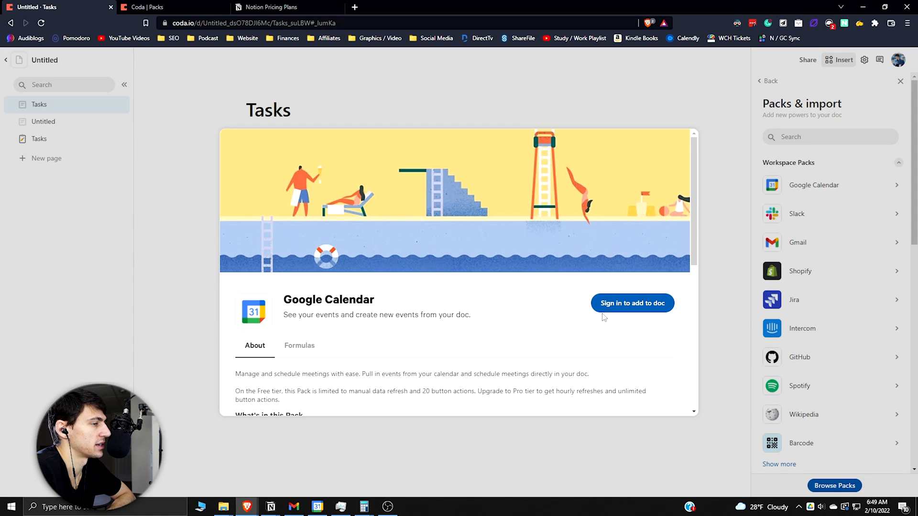
mouse_move(632, 303)
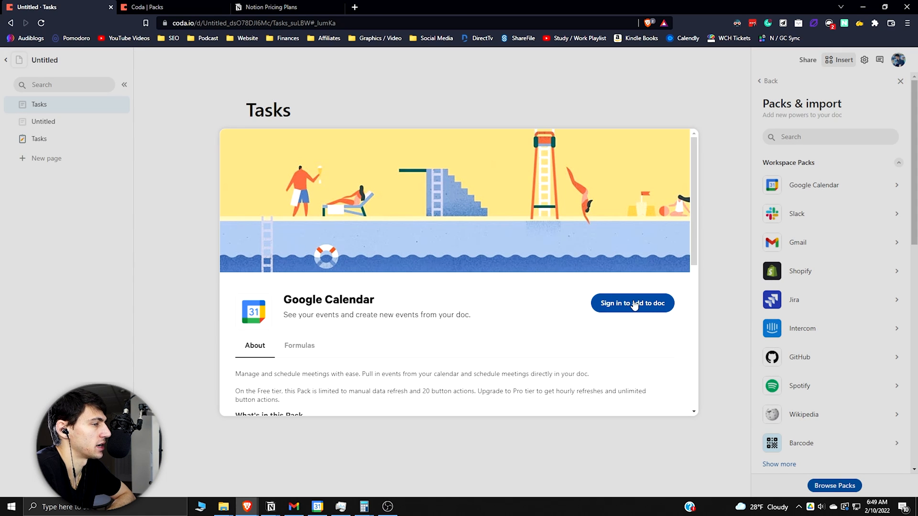
click(632, 302)
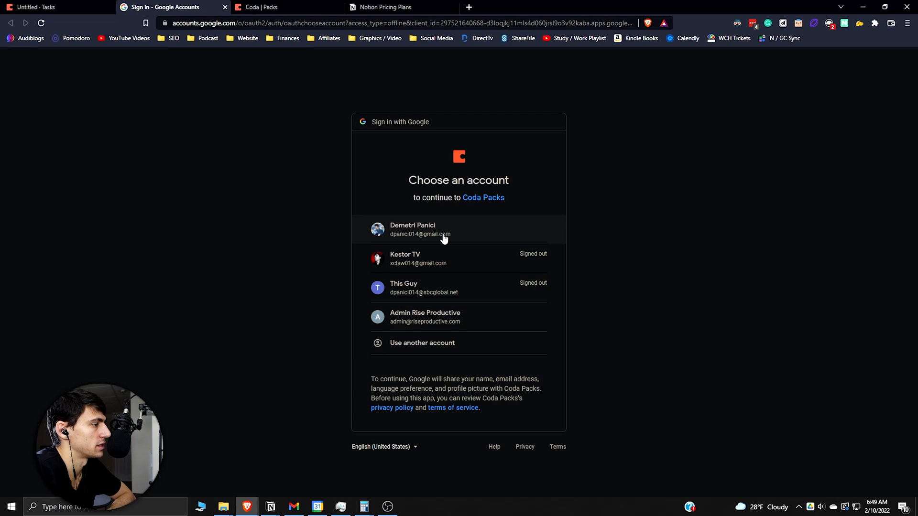
Choose the Google account and allow Coda Packs to access its calendars
click(458, 229)
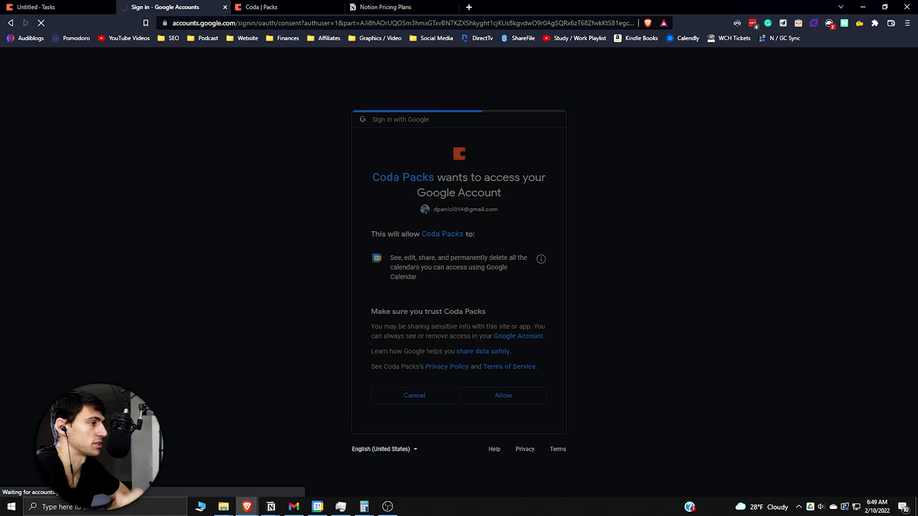
click(502, 395)
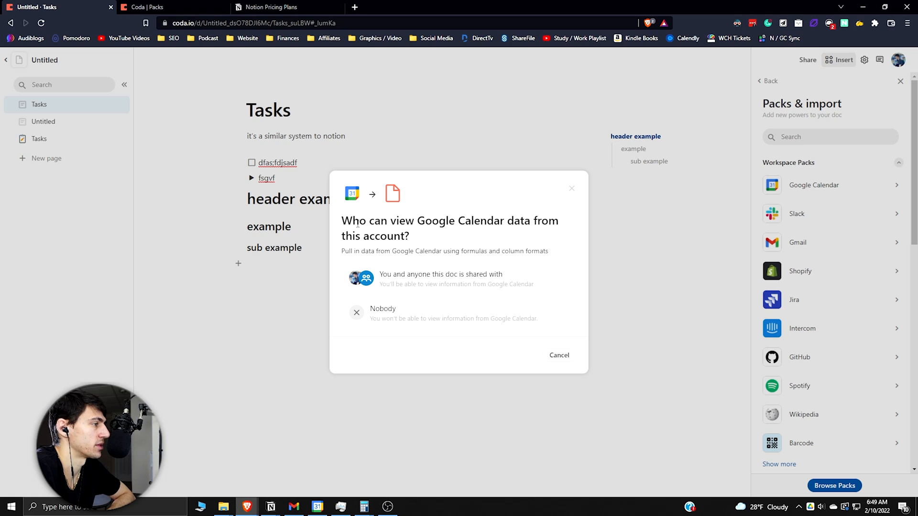
mouse_move(397, 284)
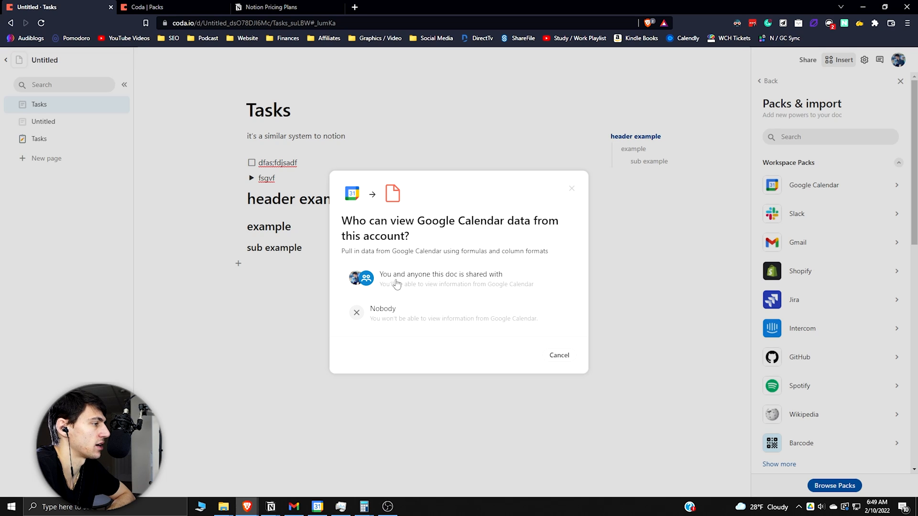
Share calendar data with doc viewers, filter Events Start to This week, then type /pack
click(441, 278)
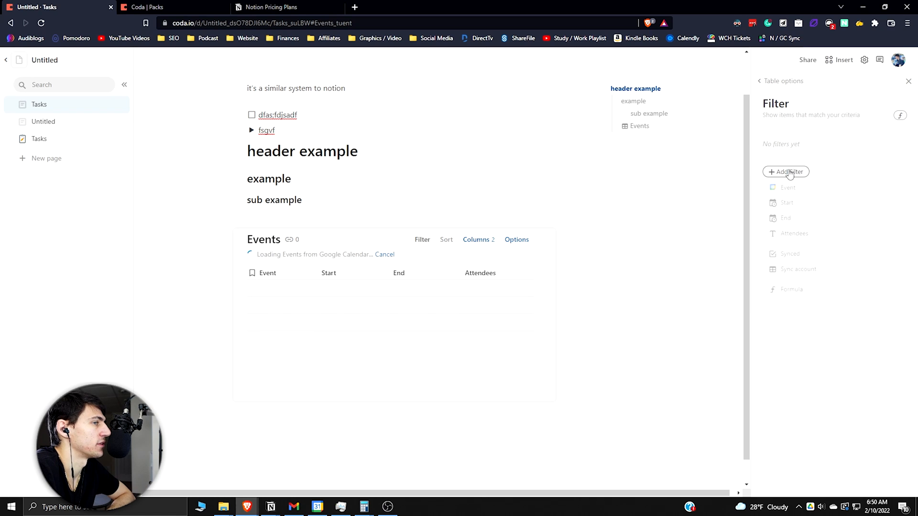
click(786, 202)
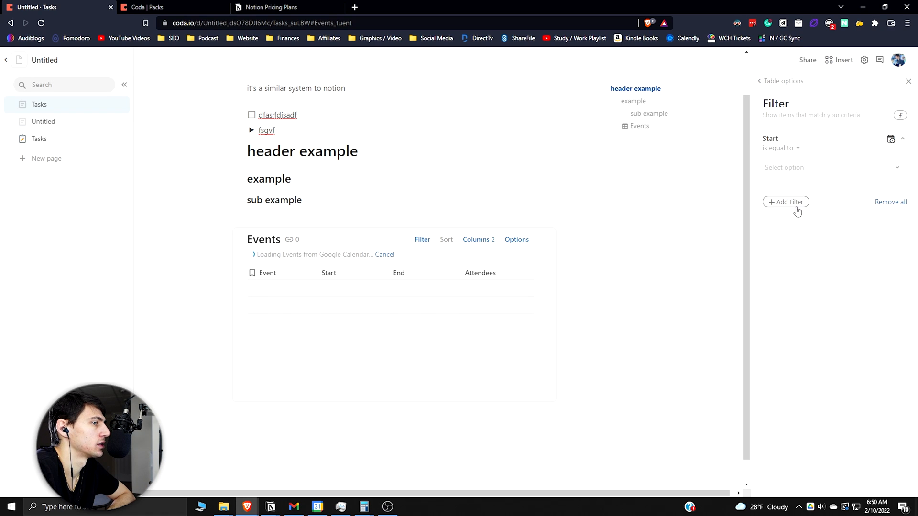
click(822, 166)
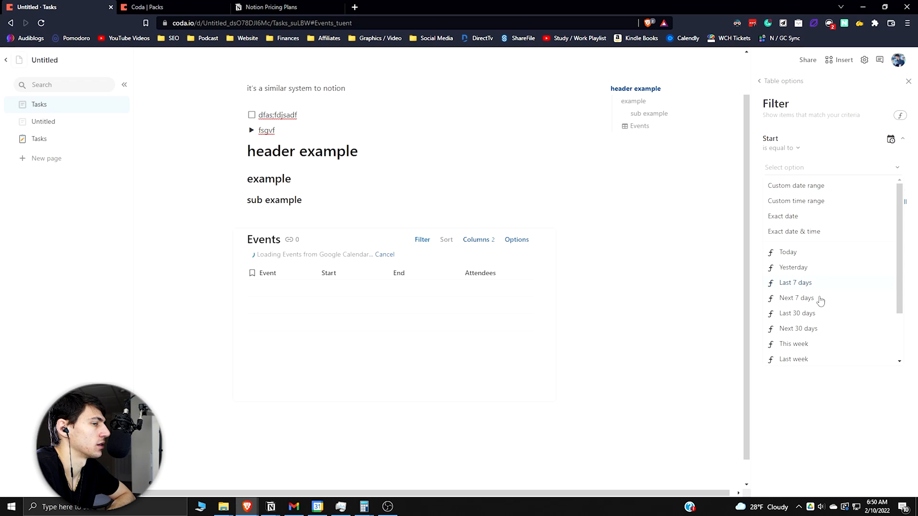
scroll(down, 3)
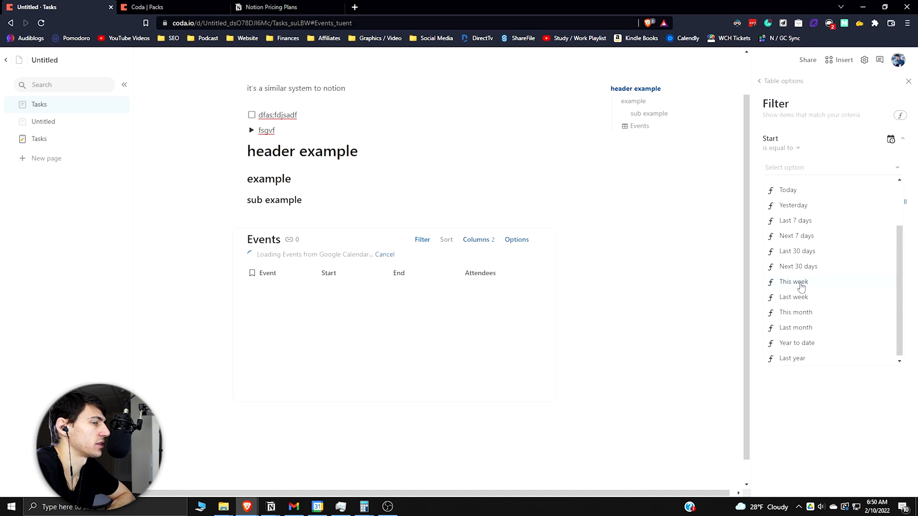
click(907, 81)
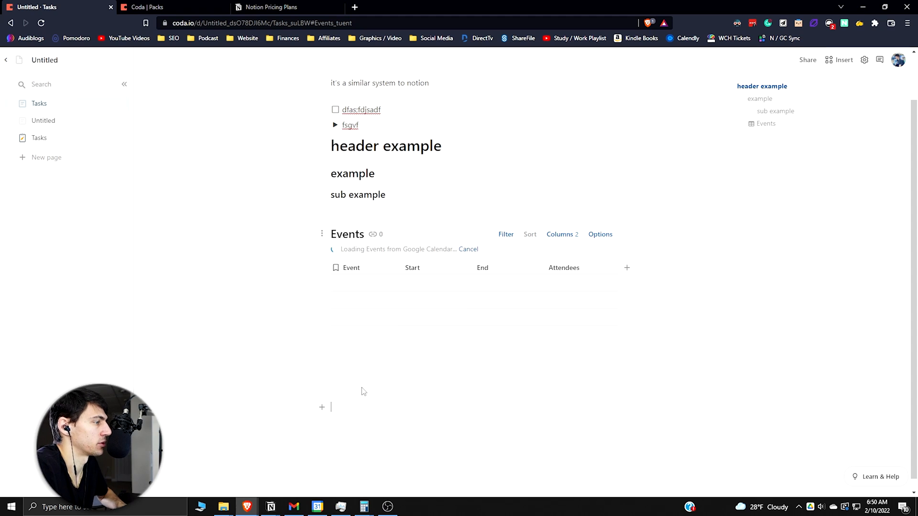
text(/pack)
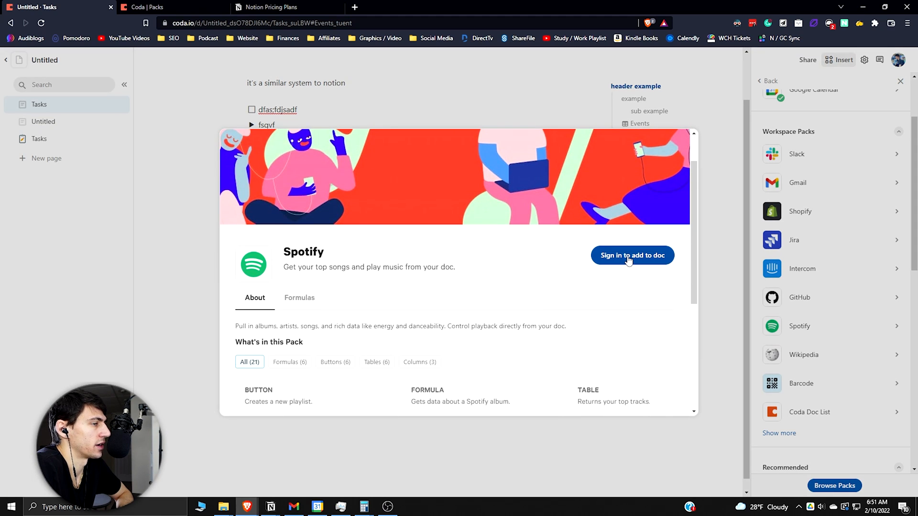
Sign in to the Spotify Pack and agree to Coda's authorization request
click(632, 255)
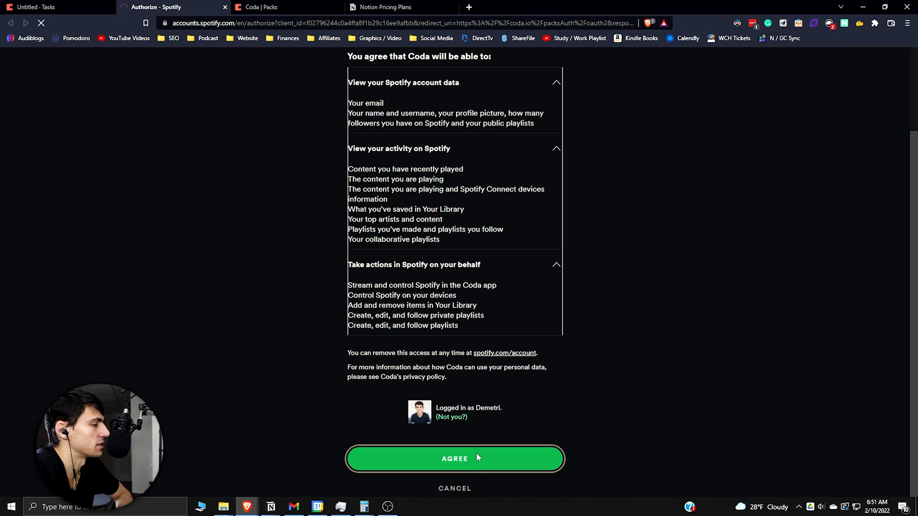
click(455, 459)
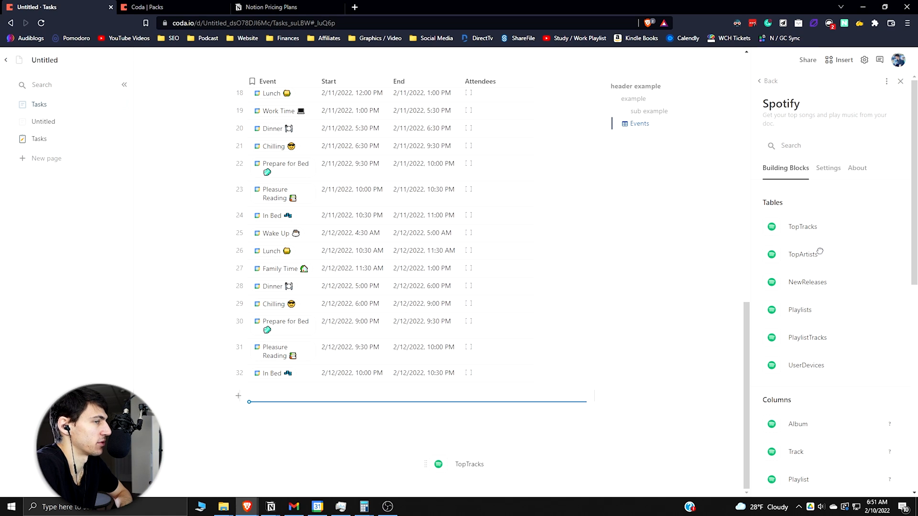
Insert the Spotify TopTracks table, start its sync, and open the Events table filter
click(802, 226)
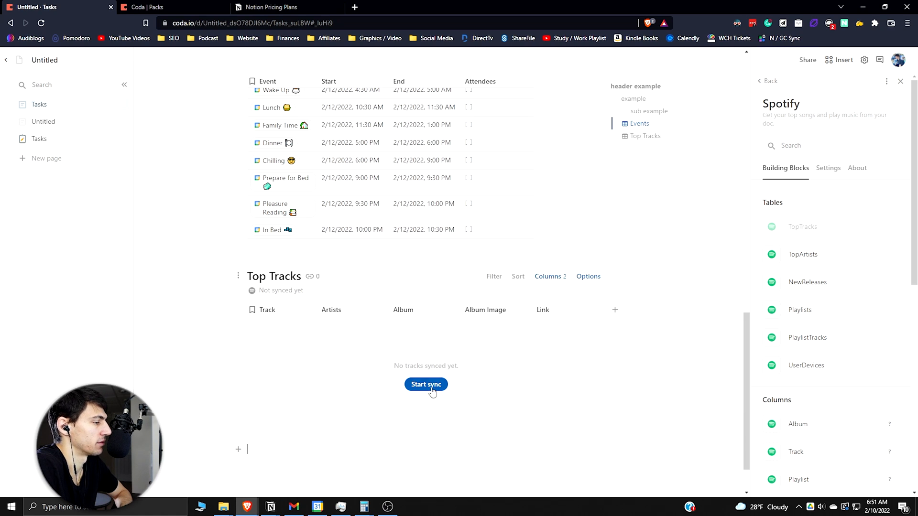
click(425, 384)
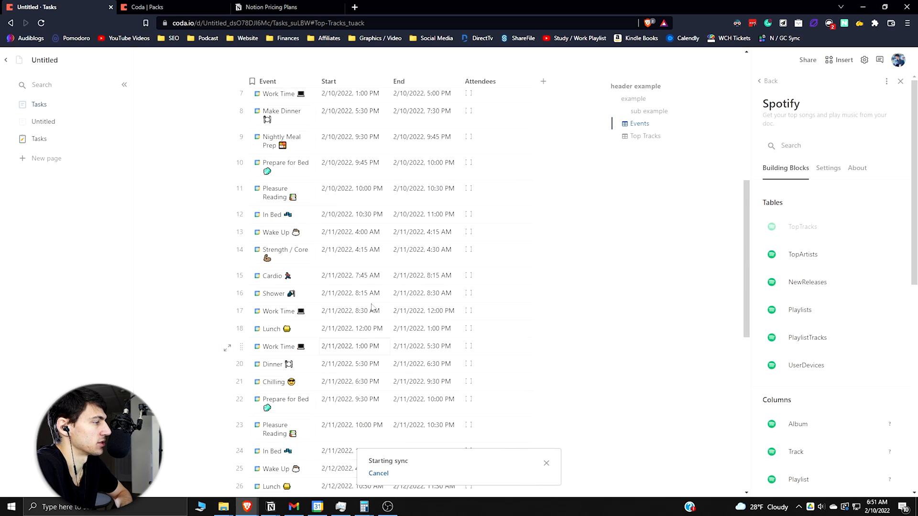
click(638, 123)
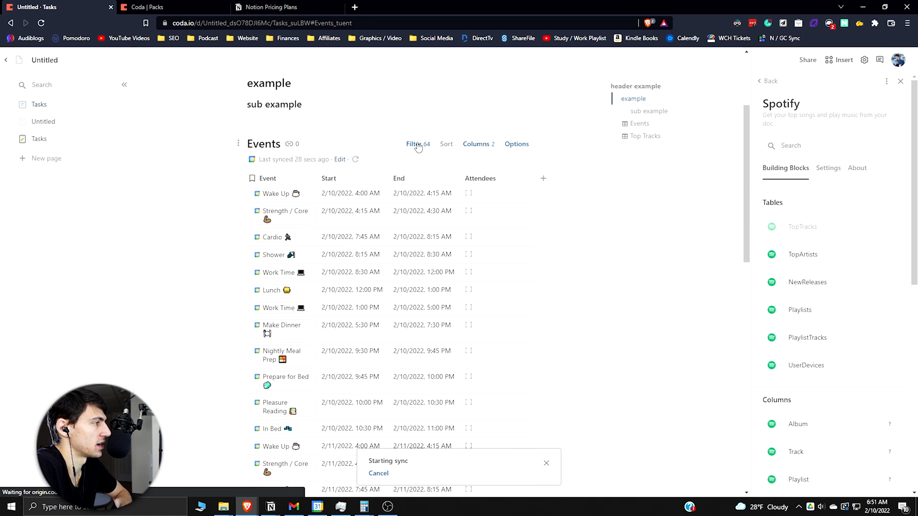
click(413, 143)
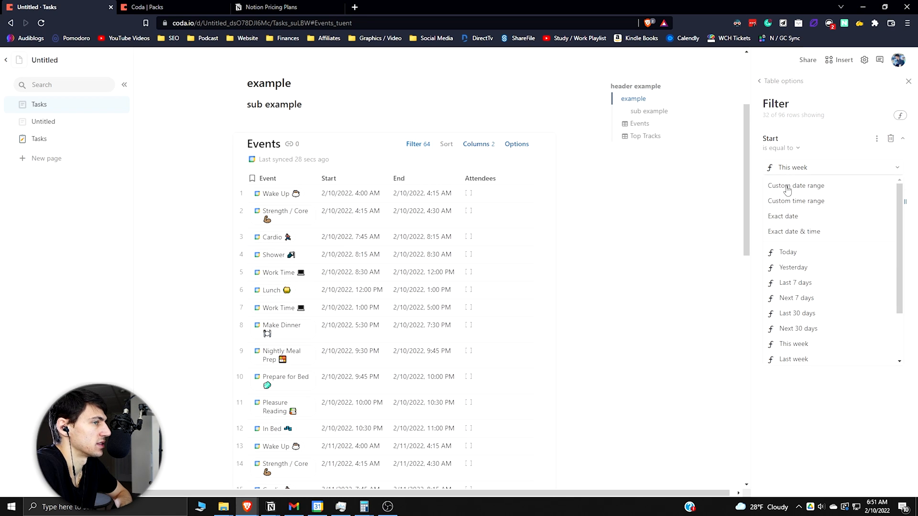
Filter Events Start to today and scroll through the synced Top Tracks songs
click(787, 252)
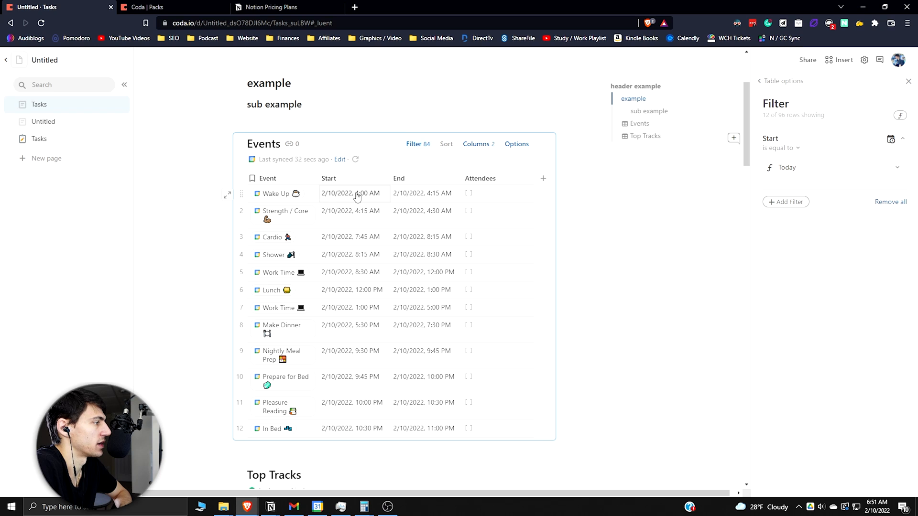
mouse_move(353, 308)
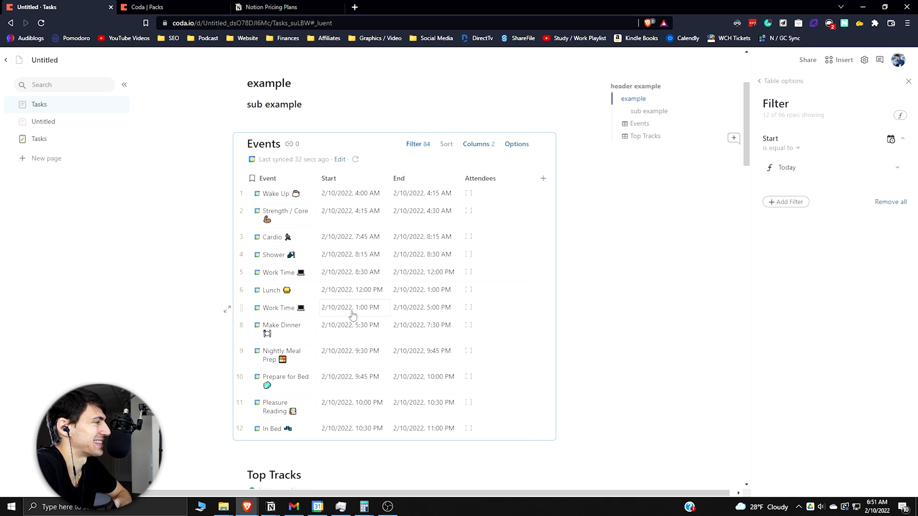
scroll(down, 3)
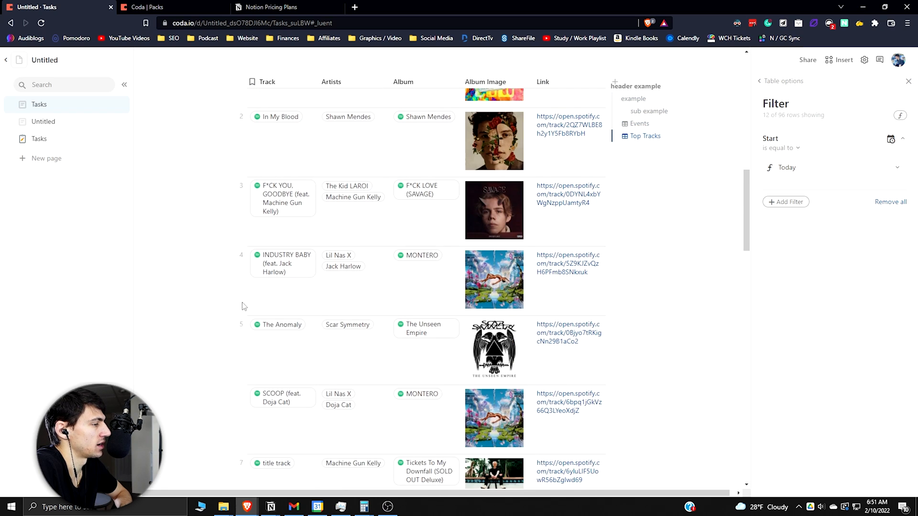
scroll(down, 3)
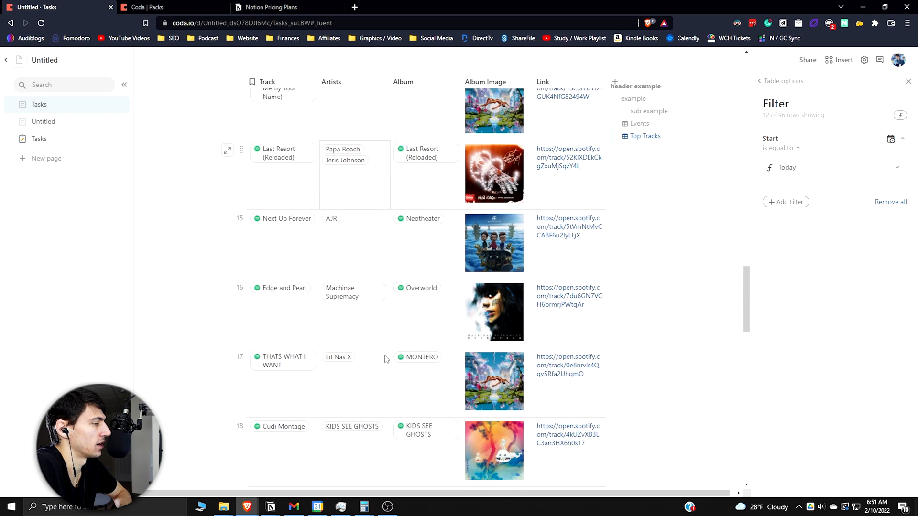
scroll(down, 3)
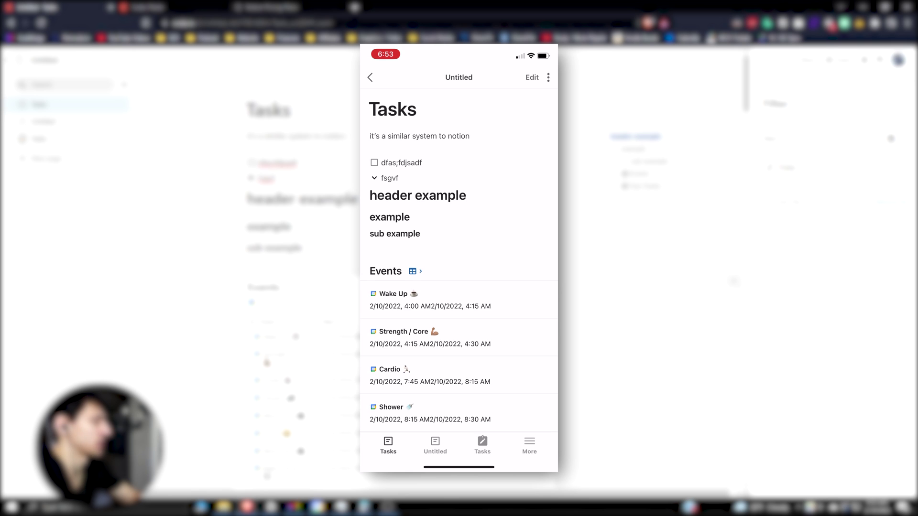
Go back to Home and set the app Appearance to Dark from the avatar menu
click(370, 77)
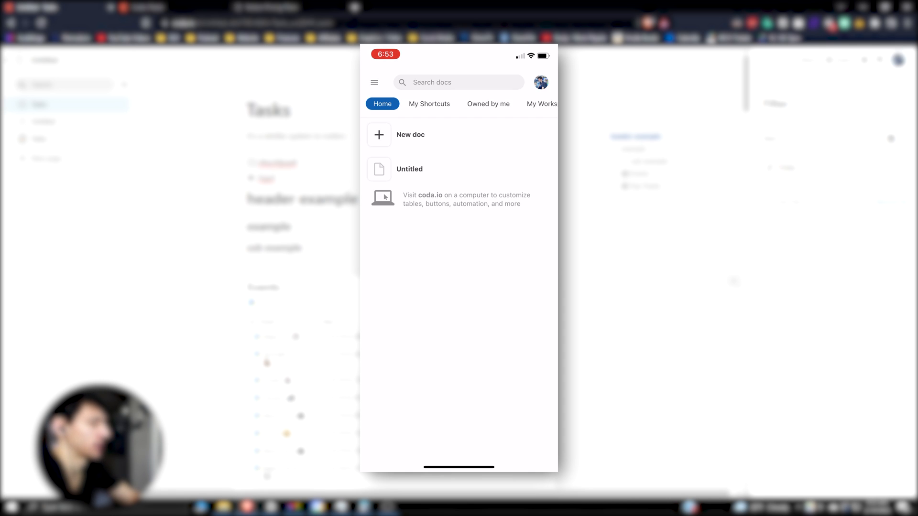
click(540, 81)
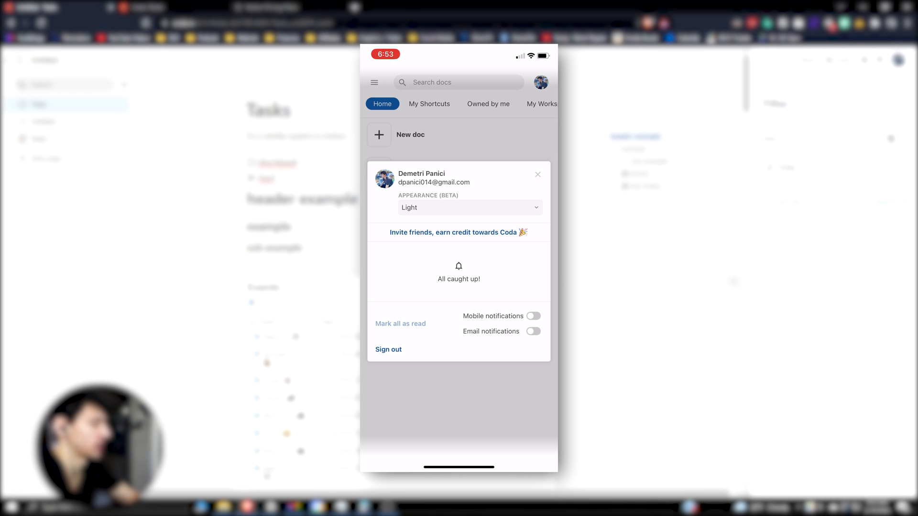
click(537, 175)
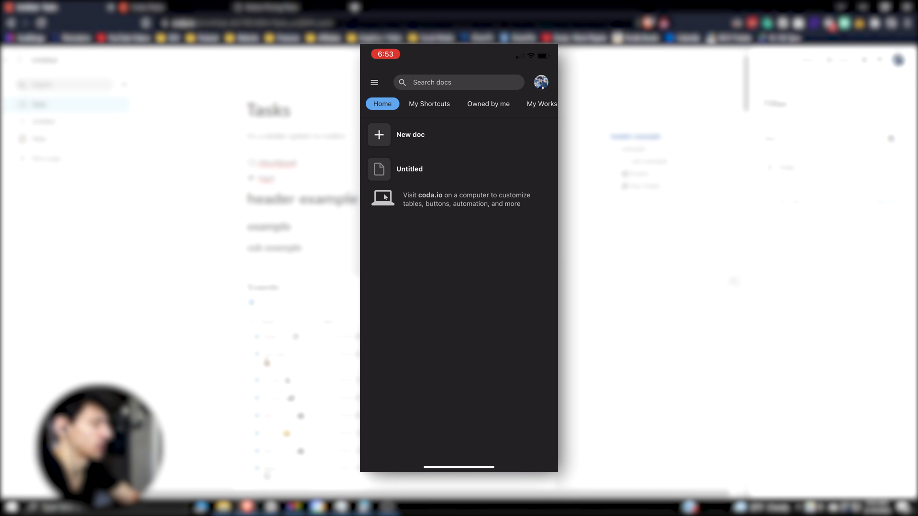
Open the Untitled doc and scroll through its Events and Top Tracks tables
click(409, 169)
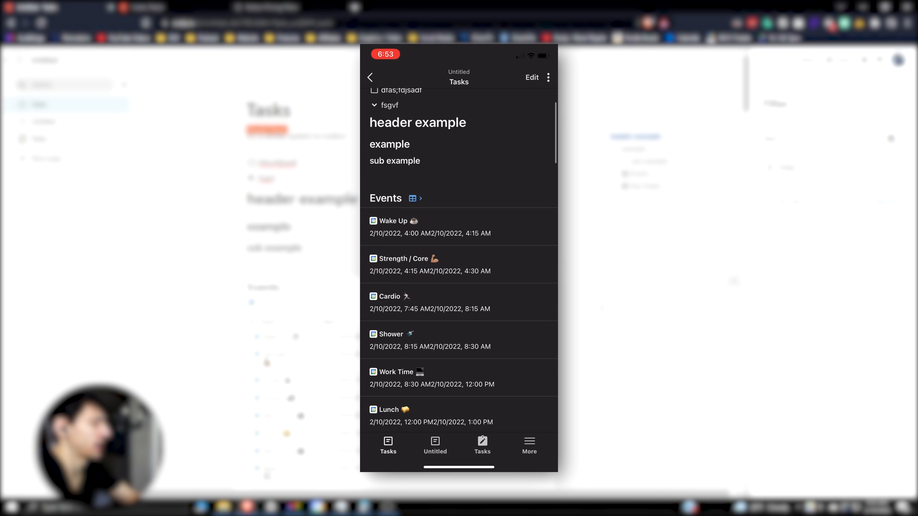
scroll(up, 3)
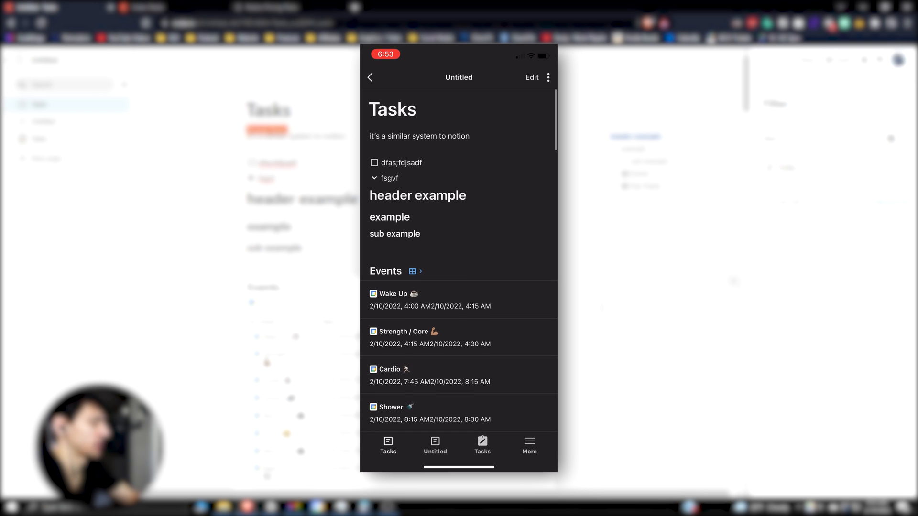
scroll(down, 3)
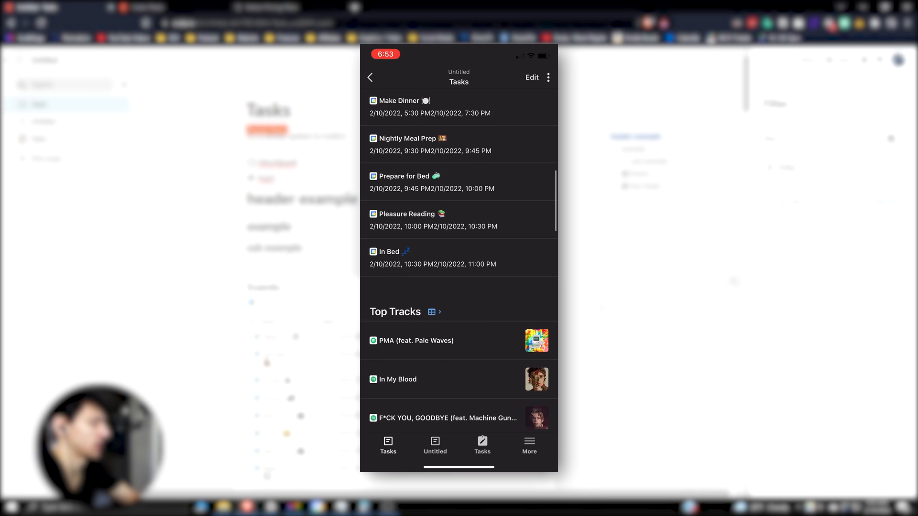
scroll(down, 3)
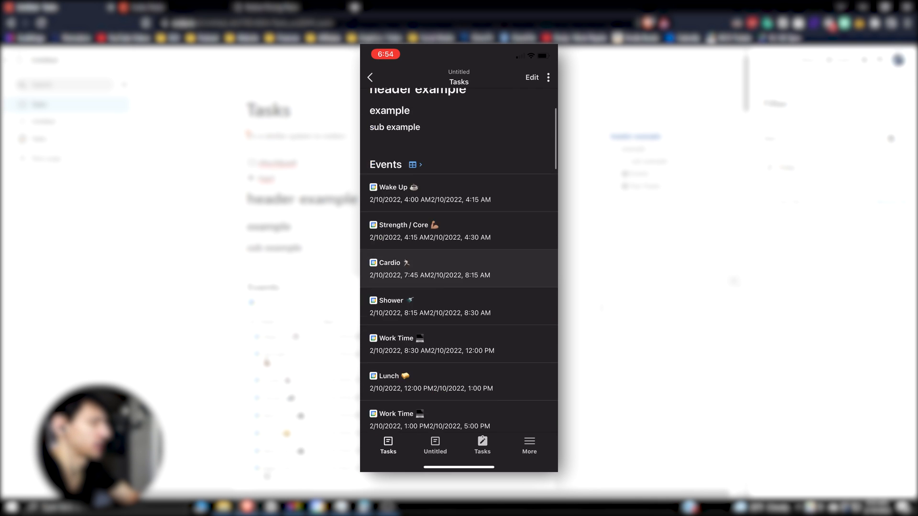
scroll(down, 3)
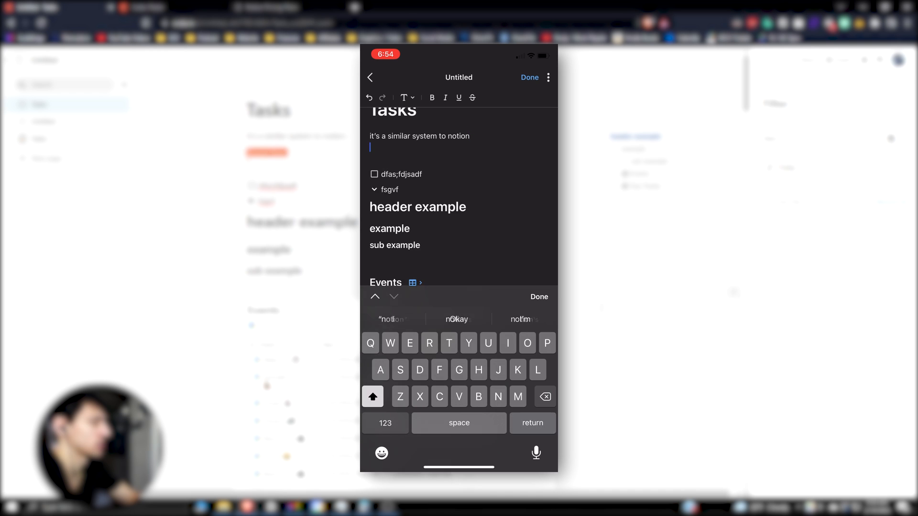
Insert a blank line under the Tasks description, removing the stray slash and checking text styles
text(/)
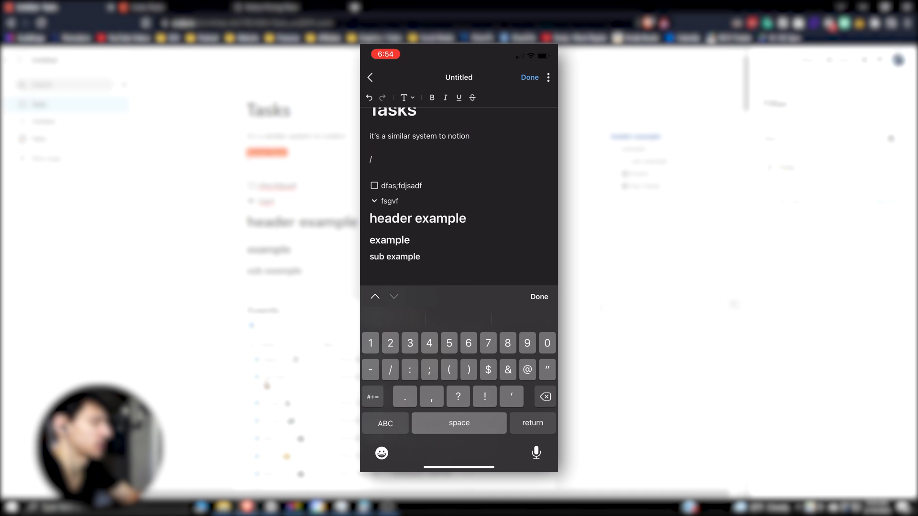
click(385, 423)
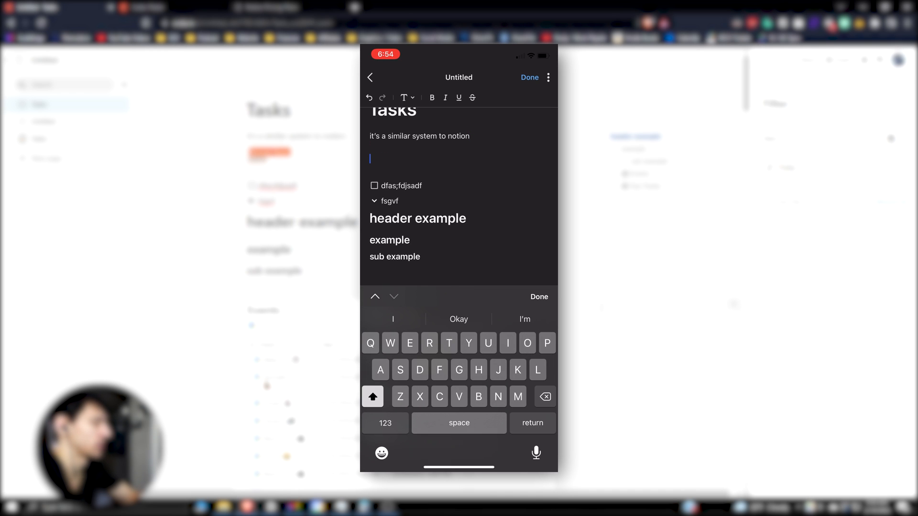
click(407, 97)
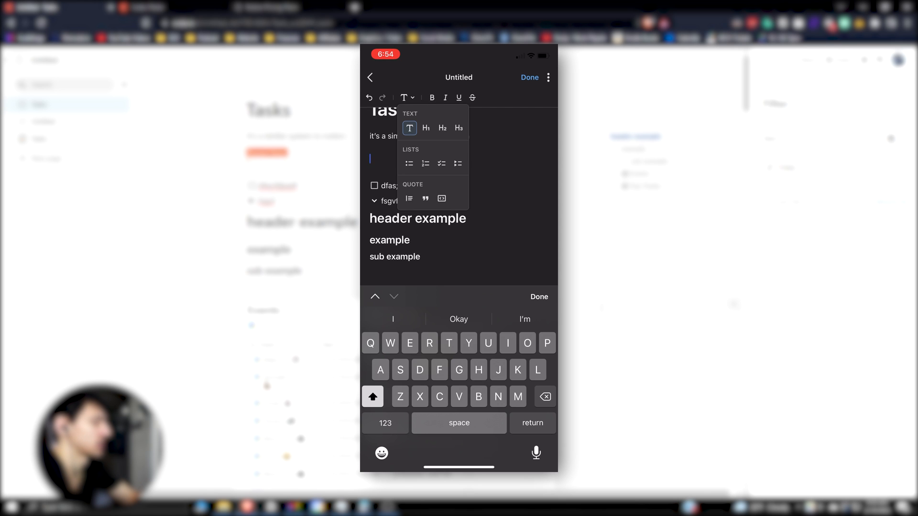
click(538, 297)
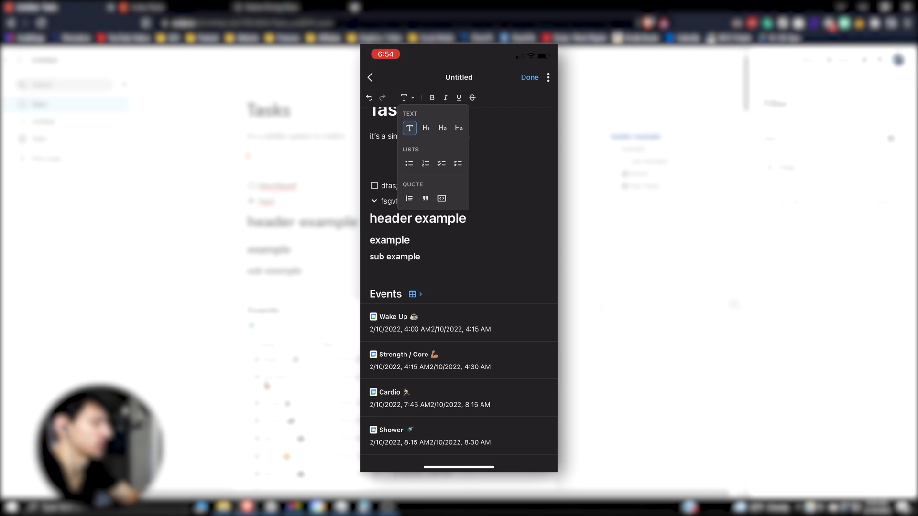
click(547, 77)
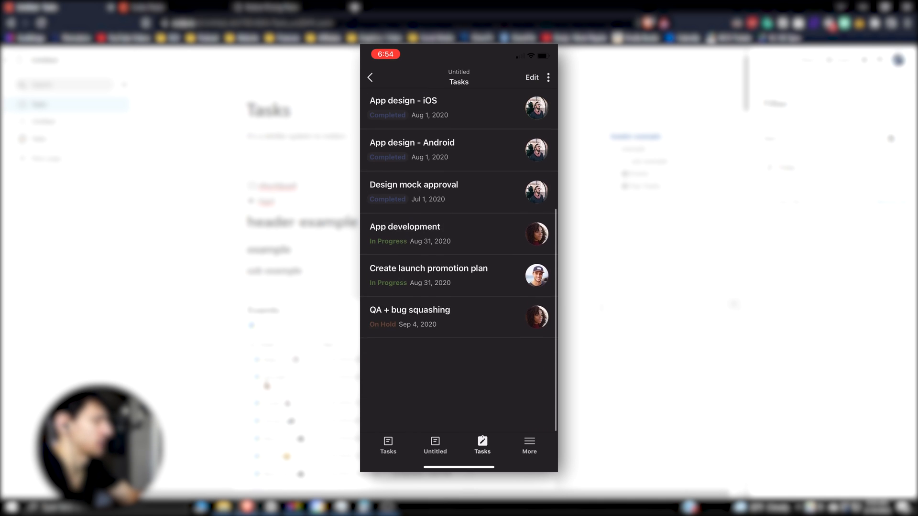
Scroll through the sample task list, then go back to the docs home screen
scroll(down, 3)
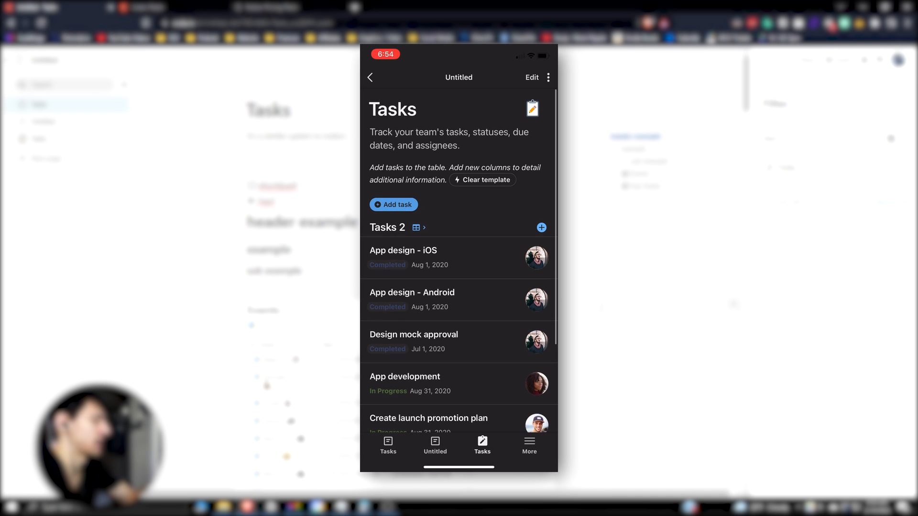
scroll(down, 3)
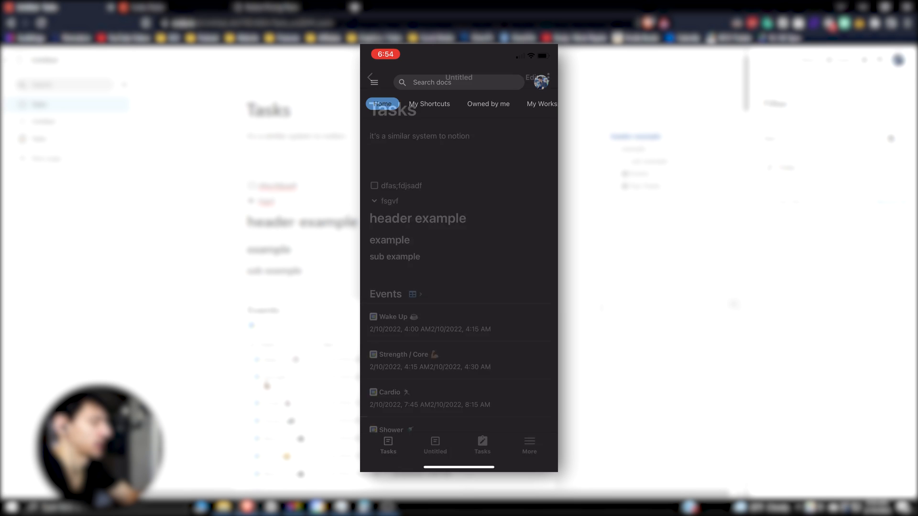
click(373, 77)
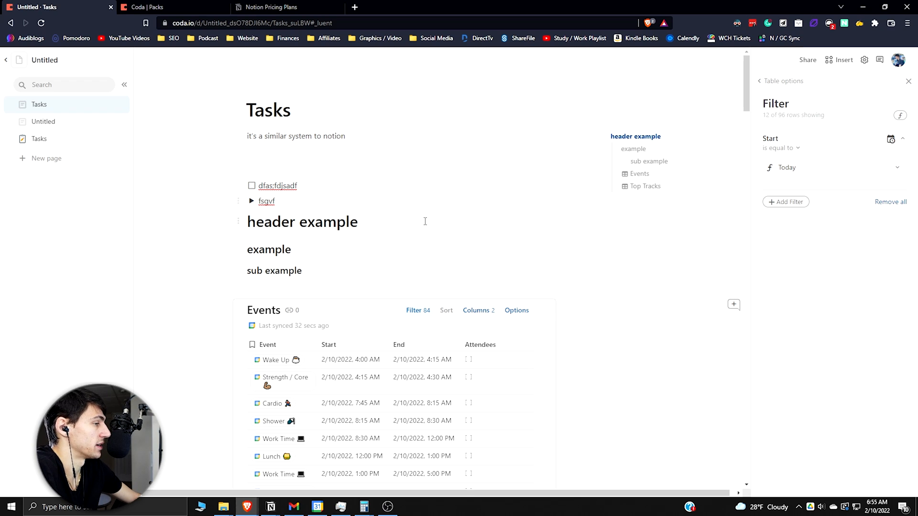
mouse_move(608, 203)
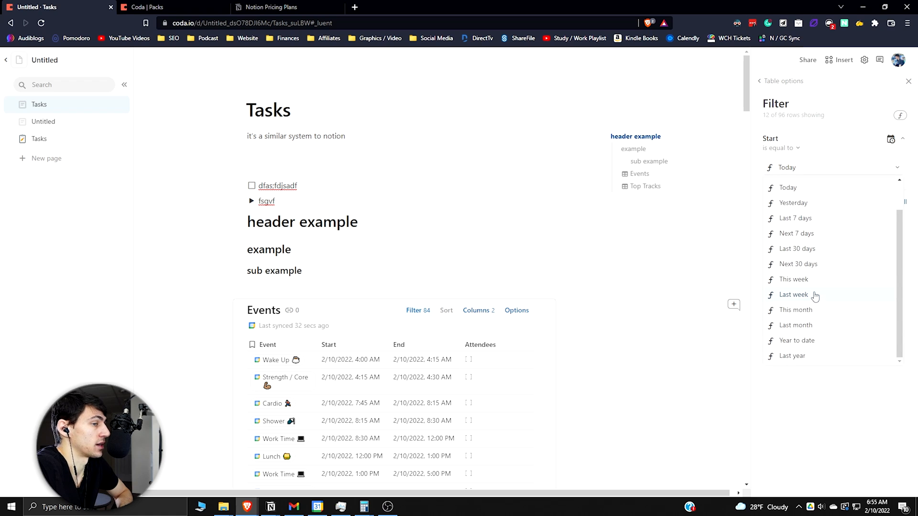
Review the Events filter date options with Today kept, then dismiss the filter panel
scroll(up, 3)
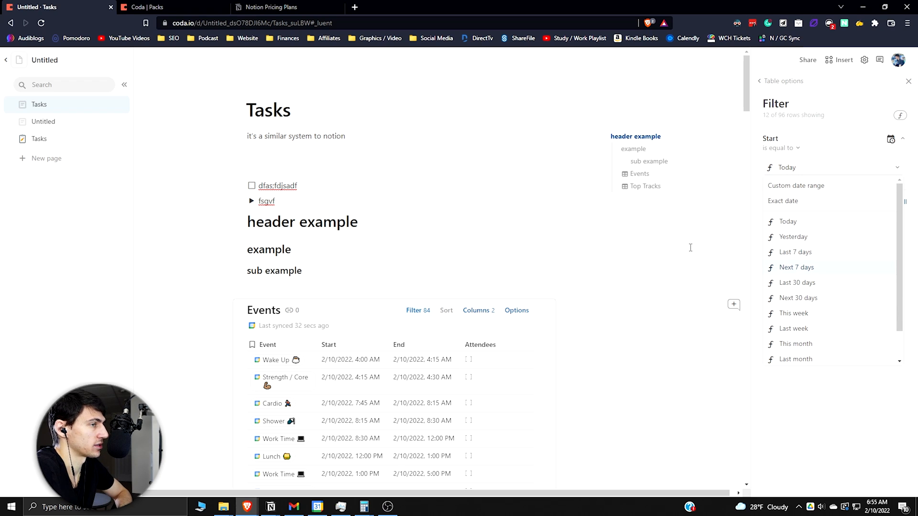
click(908, 81)
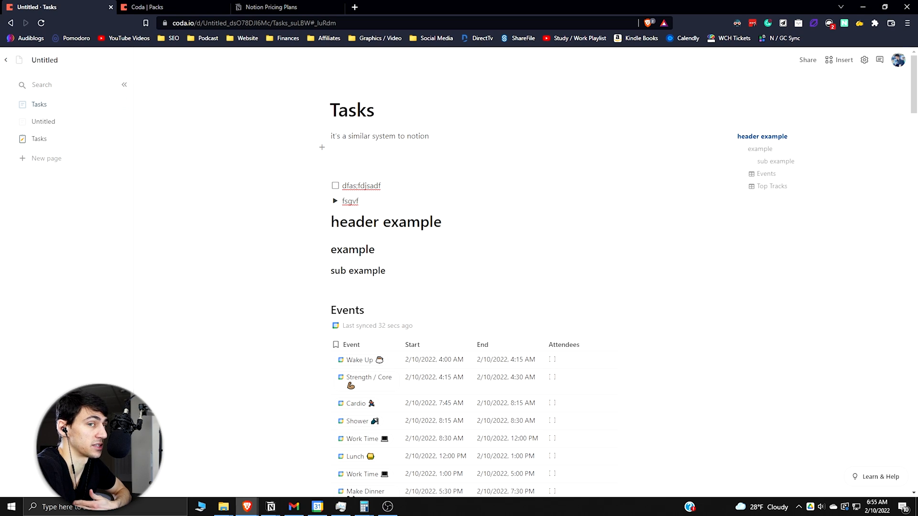
mouse_move(379, 221)
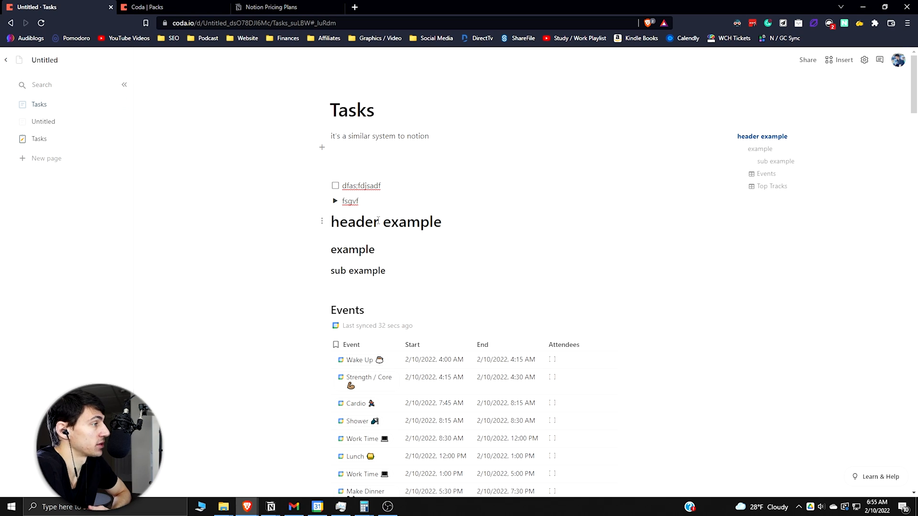